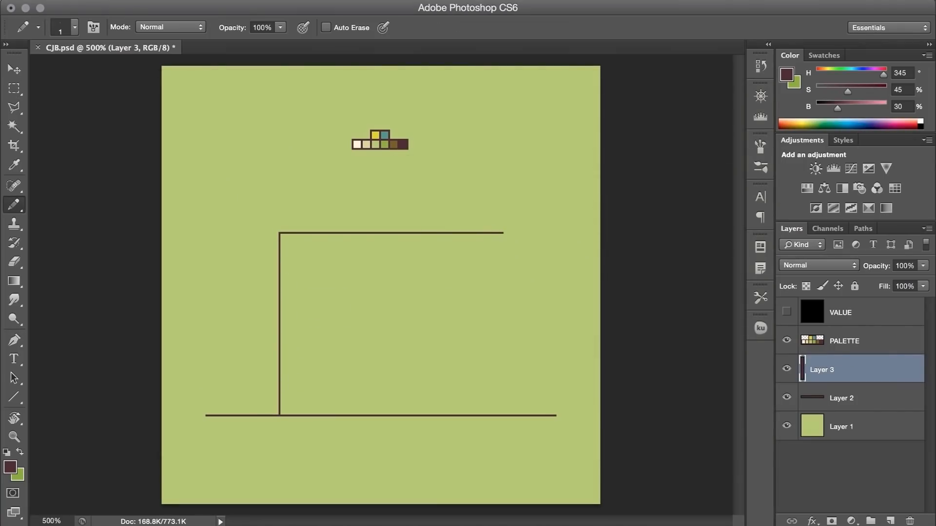
- Pencil the slanted awning, shop walls, ground line and a round tree on a trunk
{"action": "left_click", "coordinate": [14, 69]}
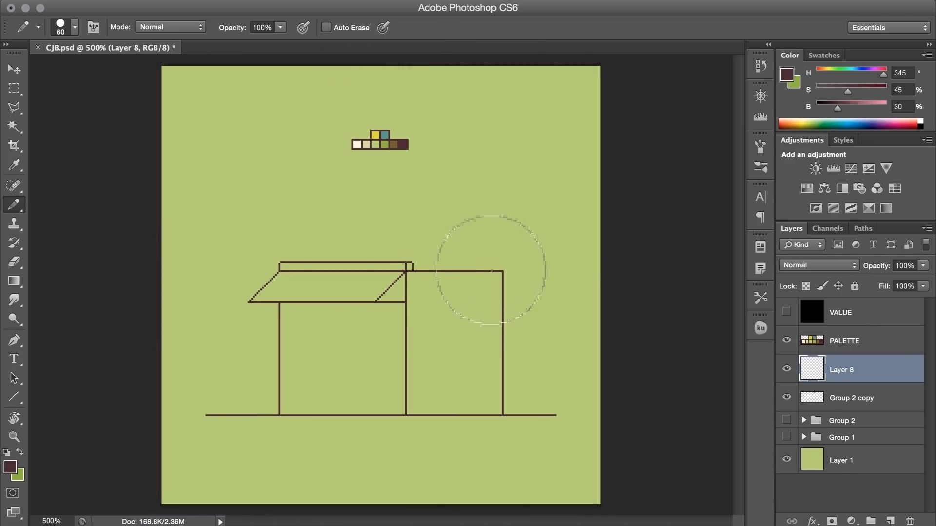
{"action": "left_click", "coordinate": [890, 506]}
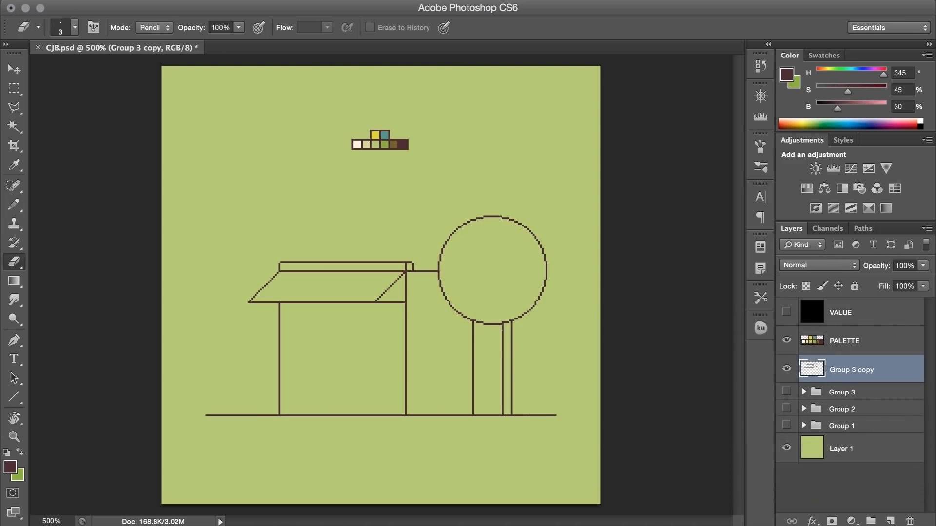
- Fill walls, window and tree canopy with flat palette colours and start shaping the left pillar
{"action": "left_click", "coordinate": [13, 166]}
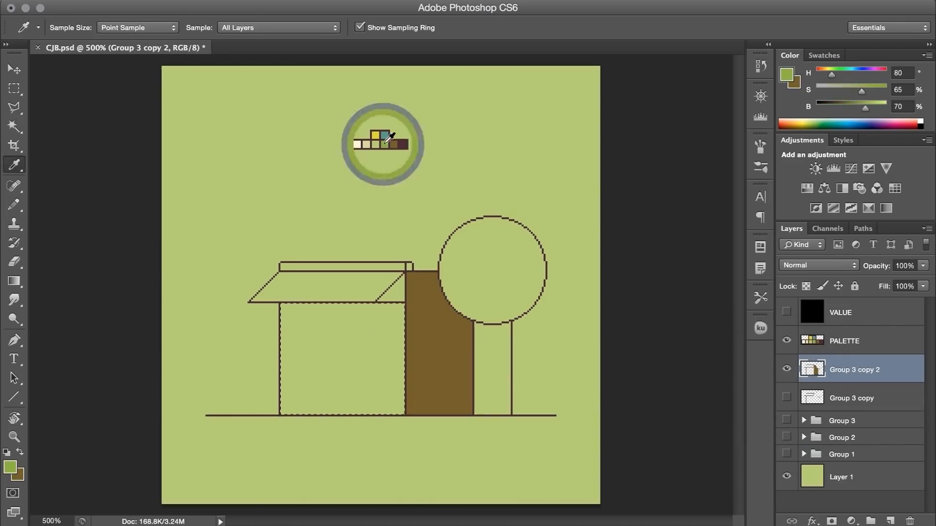
{"action": "left_click", "coordinate": [13, 89]}
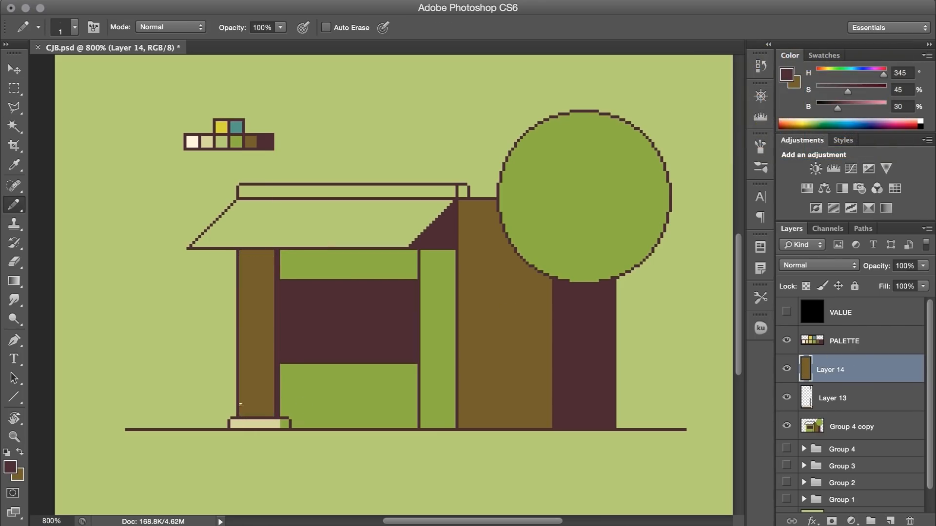
{"action": "left_click", "coordinate": [251, 385]}
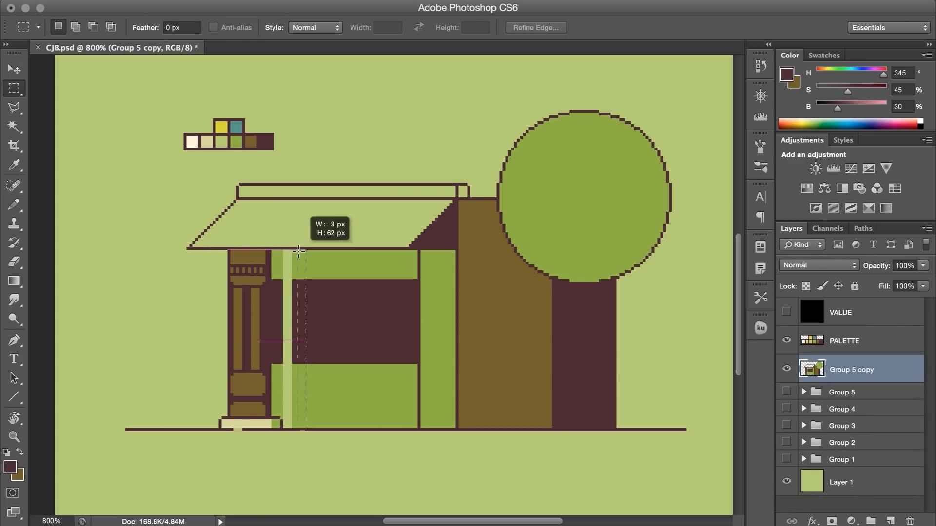
- Pencil the window beam and frame on new layers and position them with the Move tool
{"action": "left_click", "coordinate": [14, 262]}
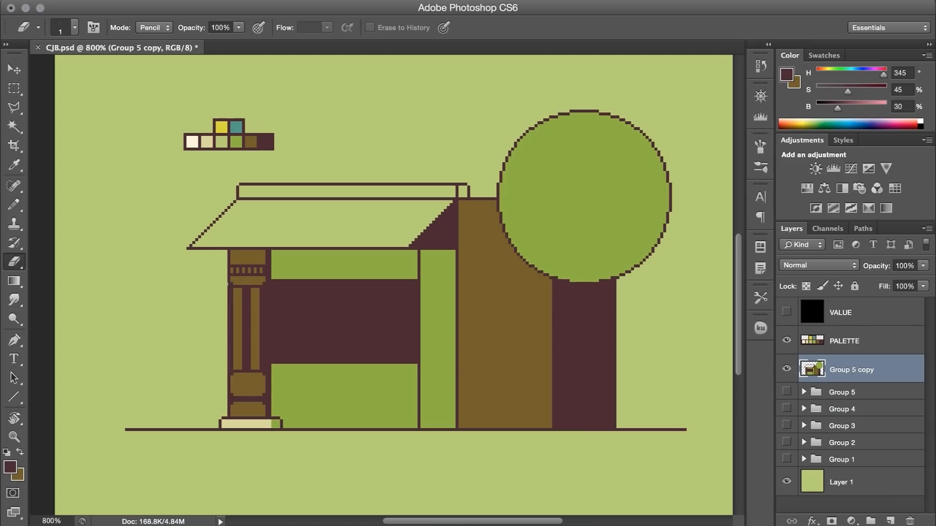
{"action": "left_click", "coordinate": [14, 204]}
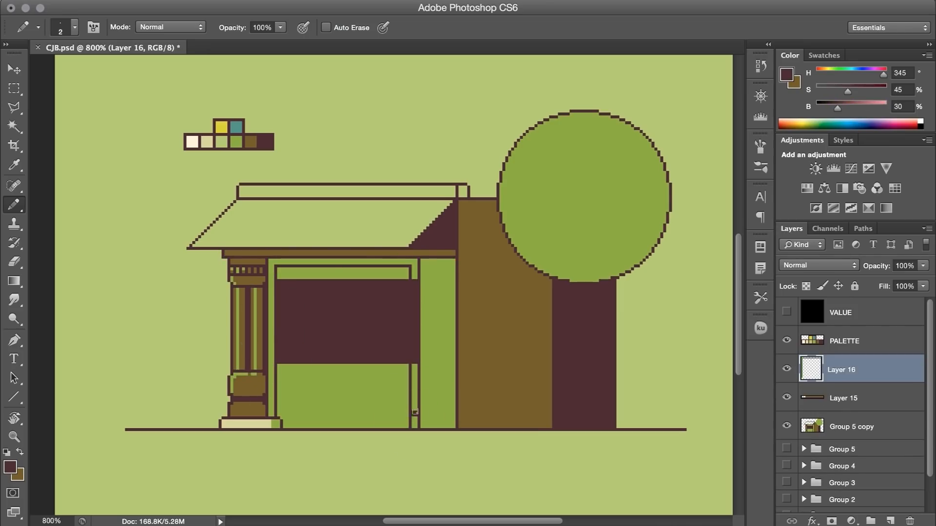
{"action": "left_click", "coordinate": [13, 89]}
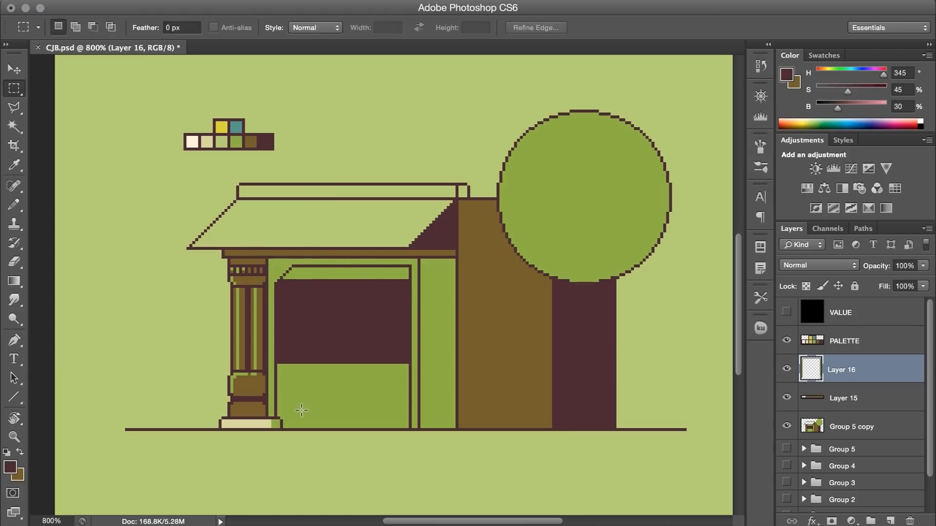
- Ornament both pillars and add a cream counter with a glass display at 1600% zoom
{"action": "left_click", "coordinate": [14, 203]}
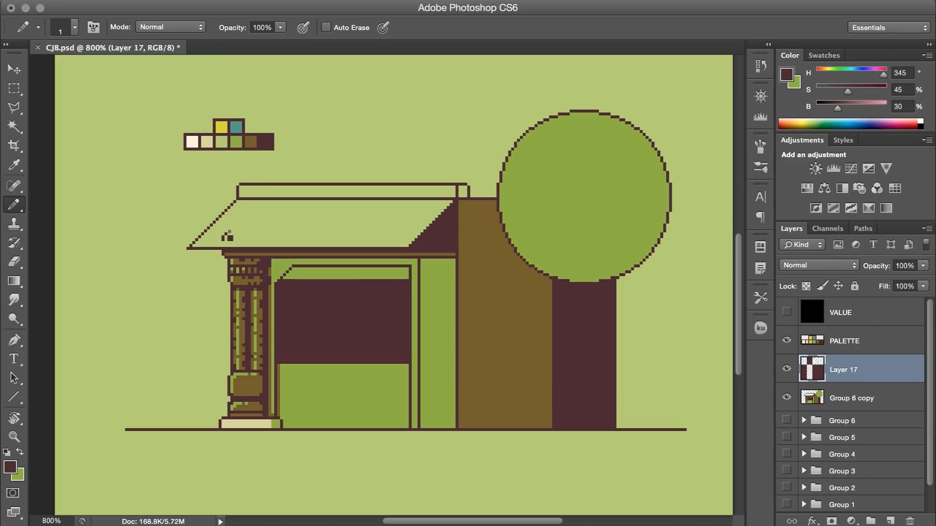
{"action": "left_click", "coordinate": [12, 68]}
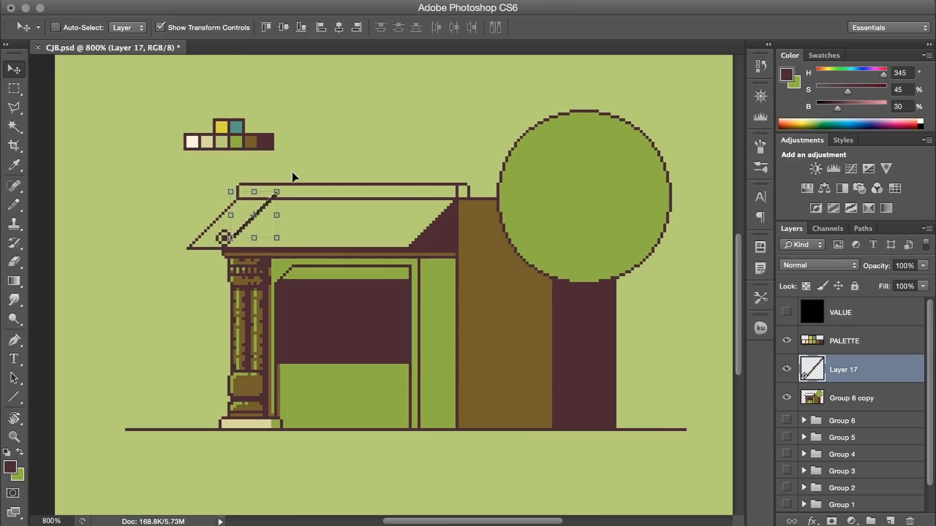
{"action": "left_click", "coordinate": [13, 89]}
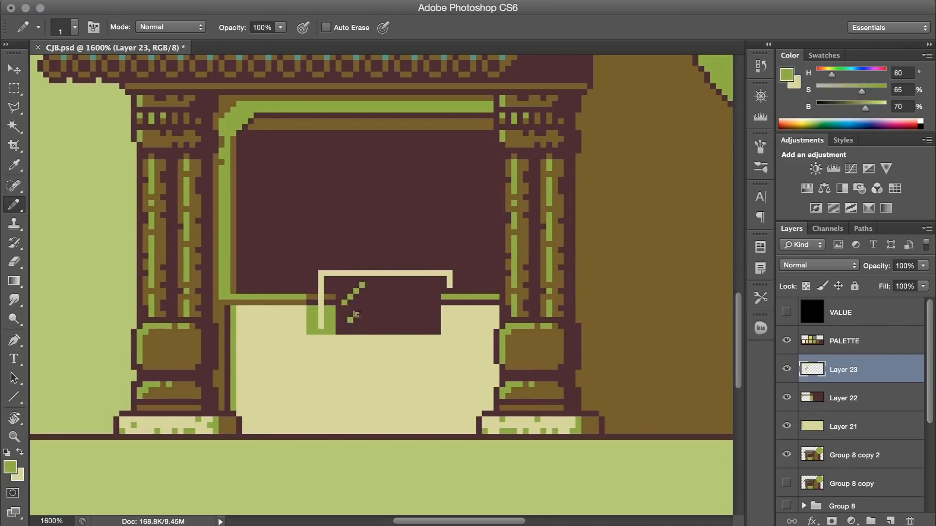
- Draw a brick pattern on the counter and a dotted string of lights across the shop window
{"action": "left_click", "coordinate": [13, 88]}
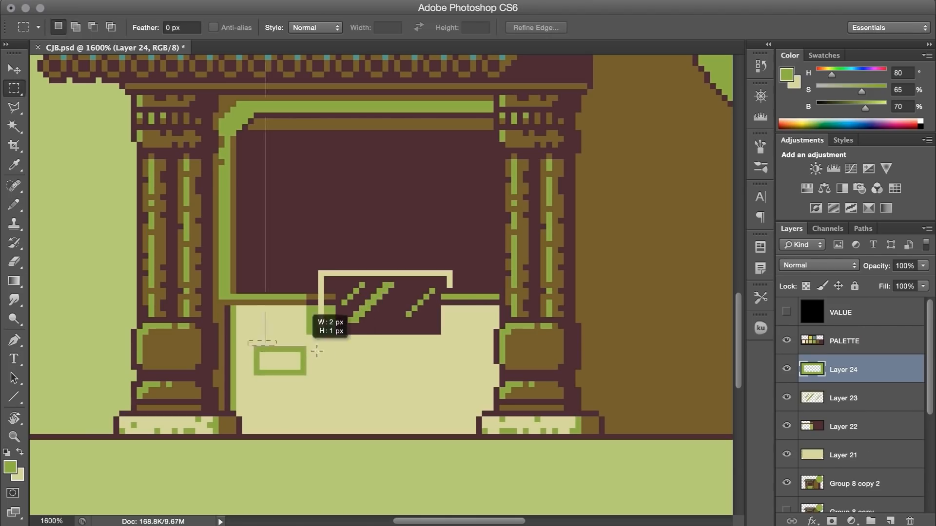
{"action": "left_click", "coordinate": [12, 68]}
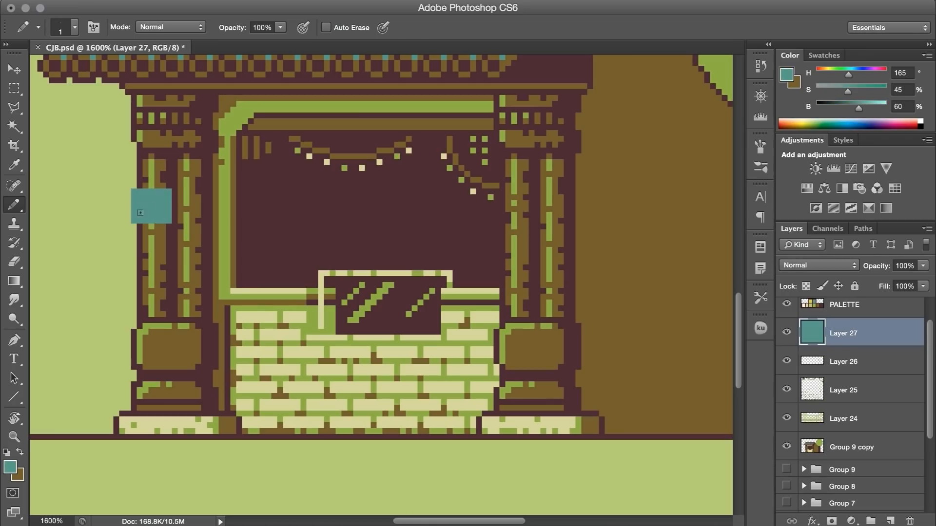
{"action": "left_click", "coordinate": [156, 198]}
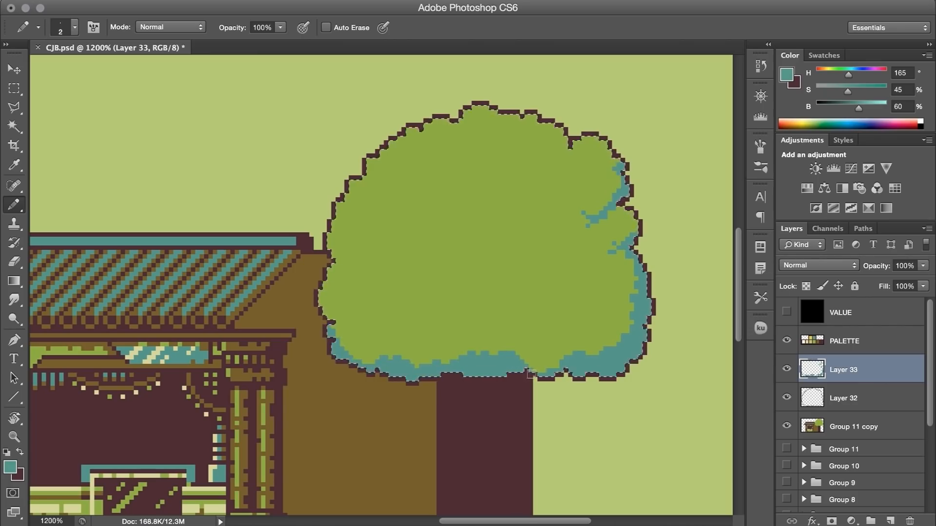
- Redraw the canopy as bumpy leaf clusters shaded in teal with brown branch shadows
{"action": "left_click", "coordinate": [526, 197]}
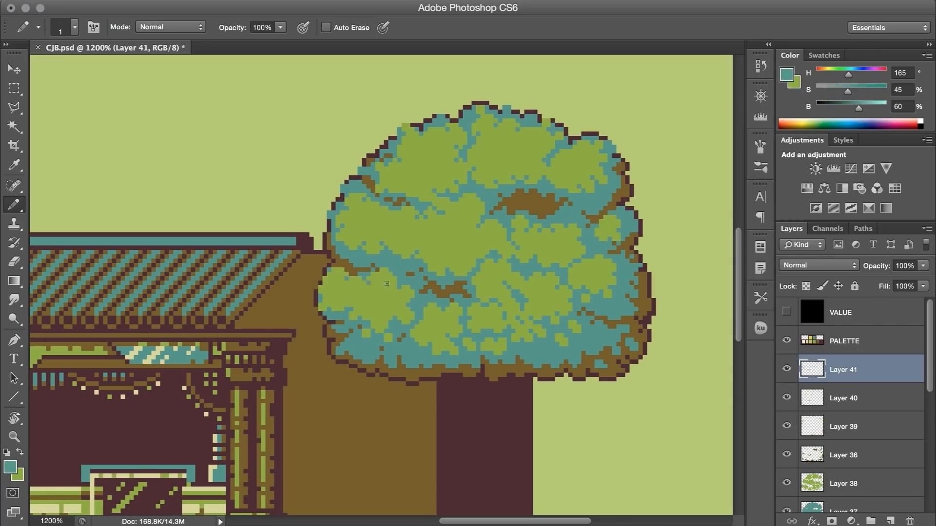
- Pencil a teal piston machine with pipes and a small cream screen into the trunk
{"action": "left_click", "coordinate": [562, 347]}
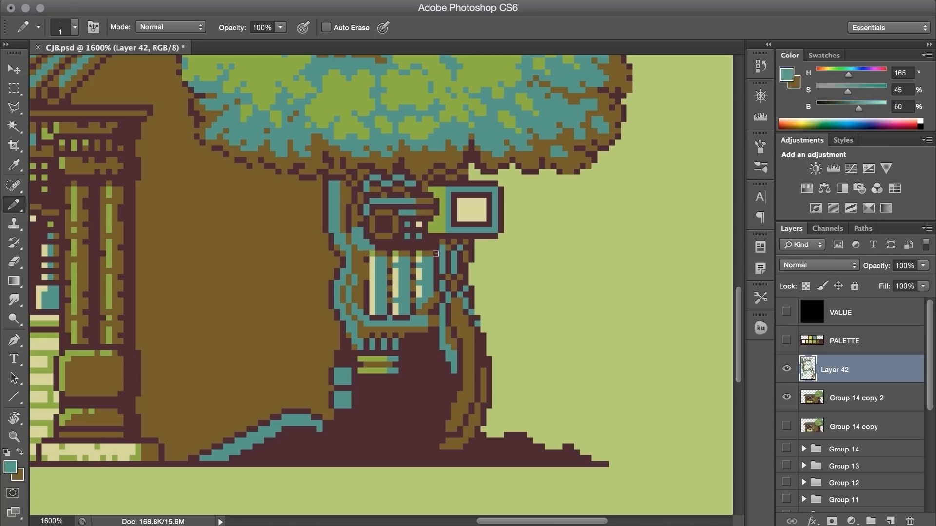
- Shade the machine base in brown and add cream highlights on a new layer
{"action": "left_click", "coordinate": [412, 374]}
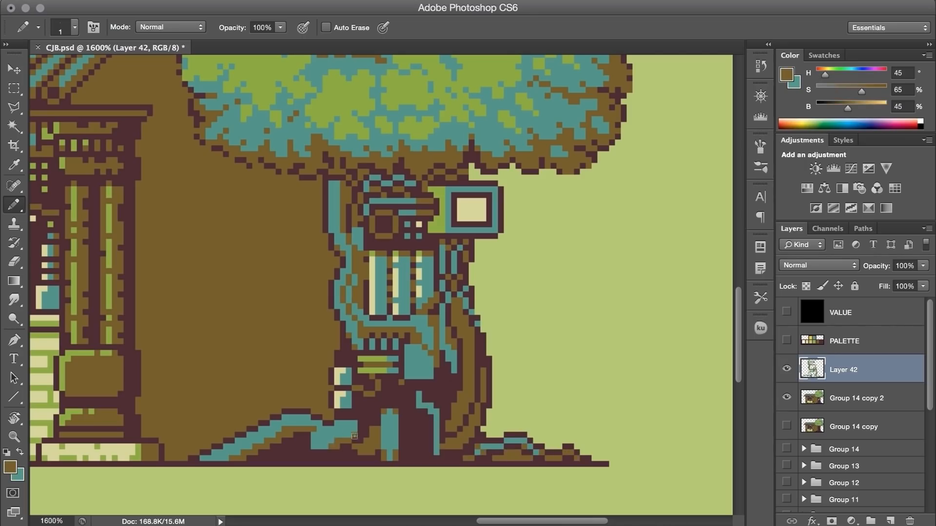
{"action": "left_click", "coordinate": [872, 504]}
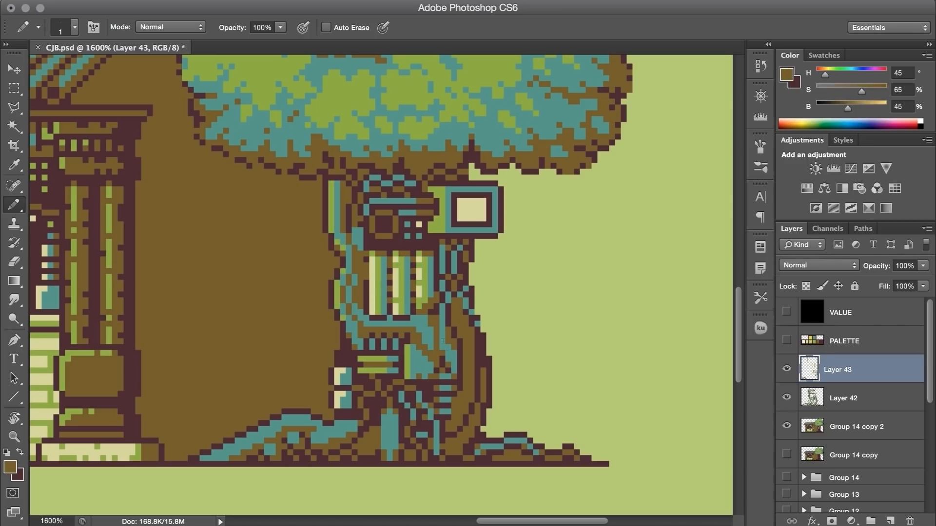
{"action": "left_click", "coordinate": [368, 347]}
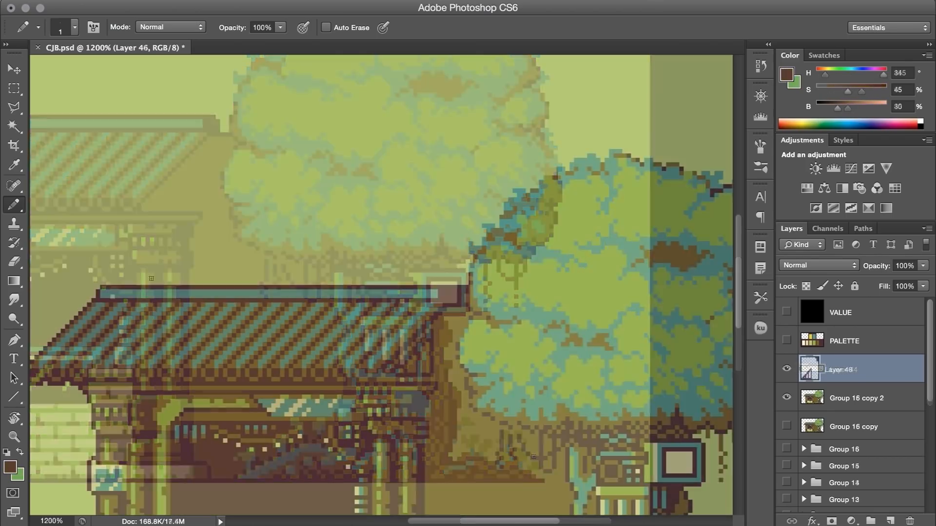
- Marquee and fill six dark lights on the roof and Pencil a frame around them
{"action": "left_click", "coordinate": [12, 88]}
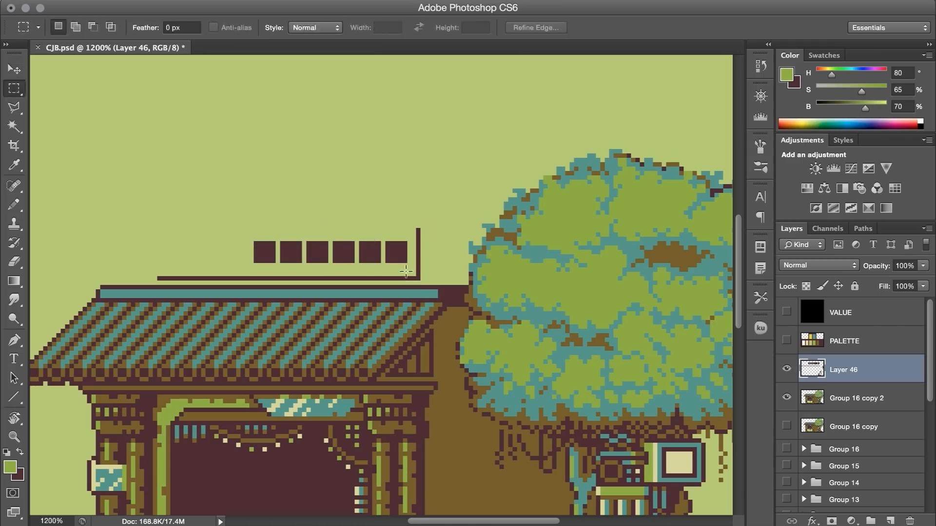
{"action": "left_click", "coordinate": [13, 204]}
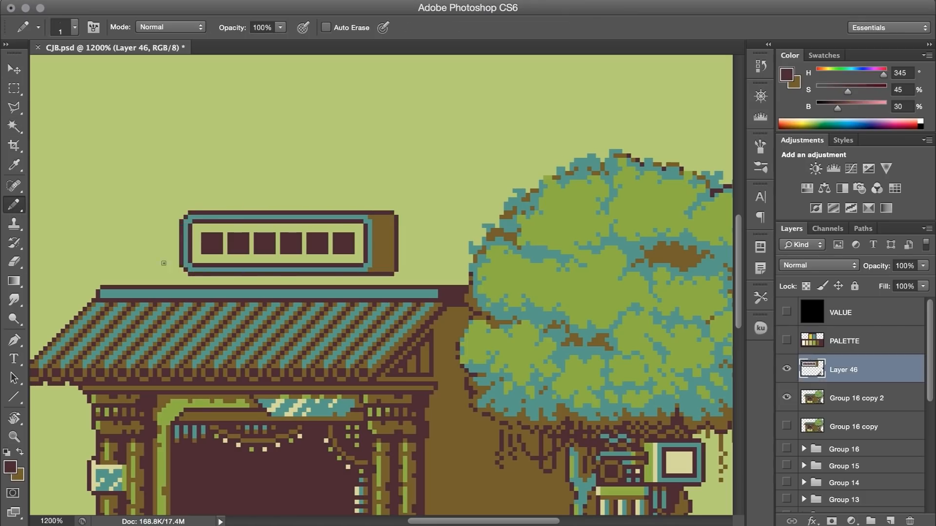
{"action": "left_click", "coordinate": [13, 69]}
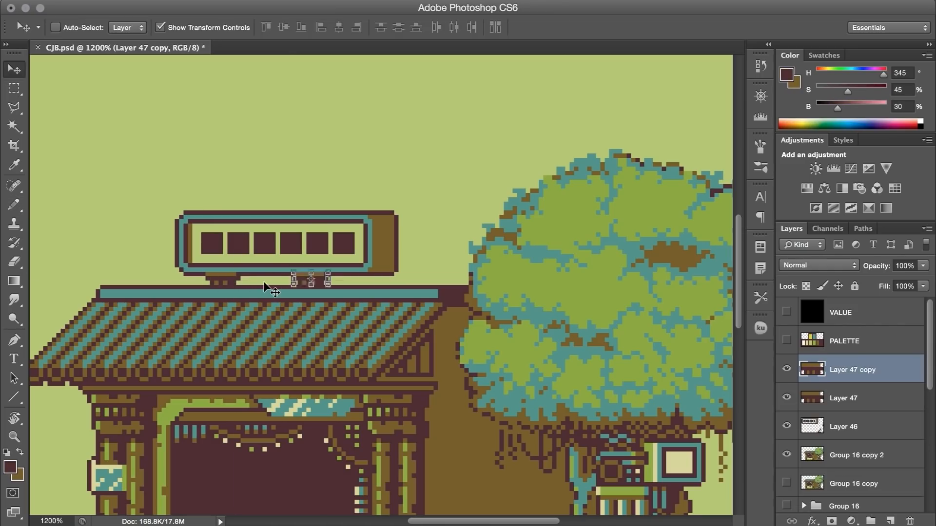
- Duplicate the supports, build a green tank and top it with a yellow-shaded glass dome
{"action": "left_click", "coordinate": [13, 127]}
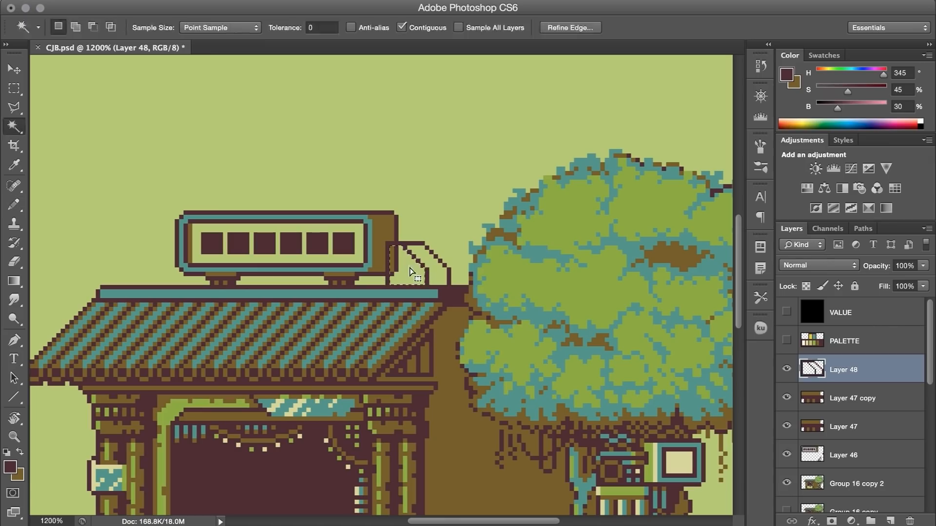
{"action": "left_click", "coordinate": [13, 204]}
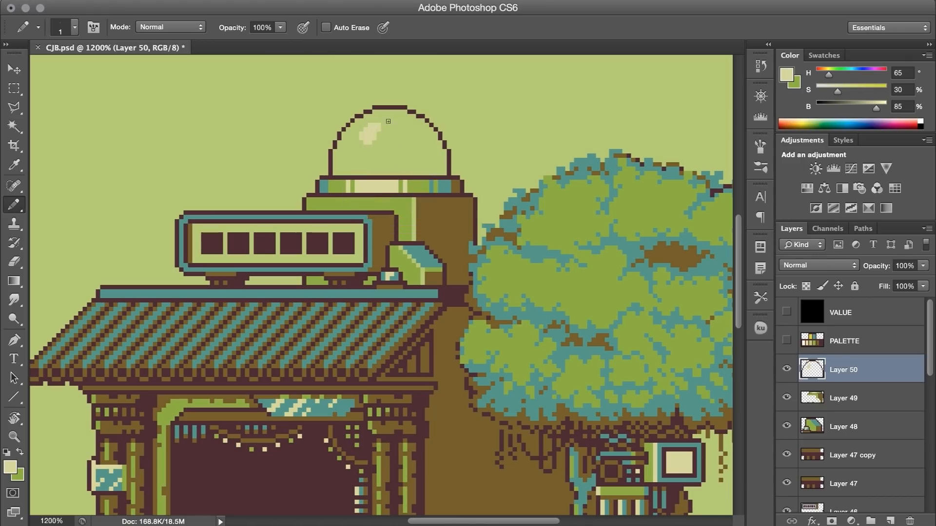
{"action": "left_click", "coordinate": [12, 261]}
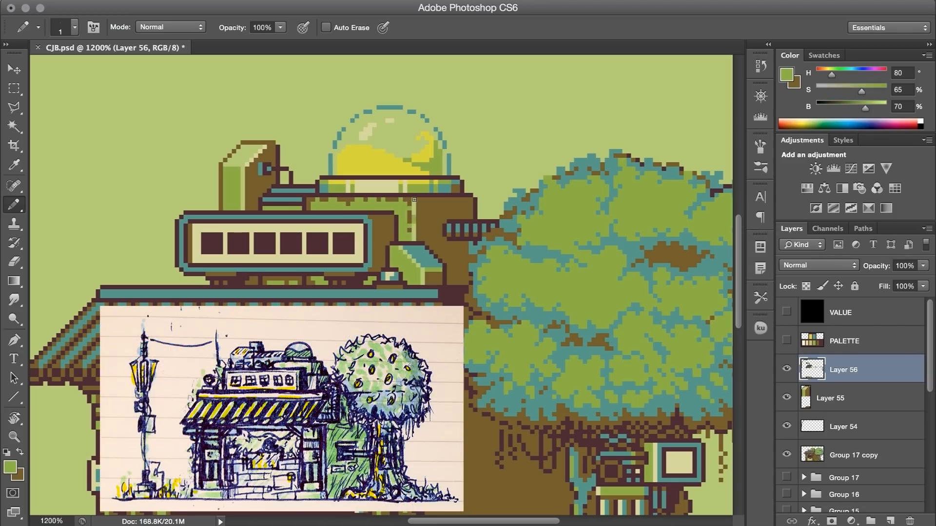
- Hide the sketch and Pencil the striped tiled roof, columns and a small globe outline
{"action": "left_click", "coordinate": [180, 352]}
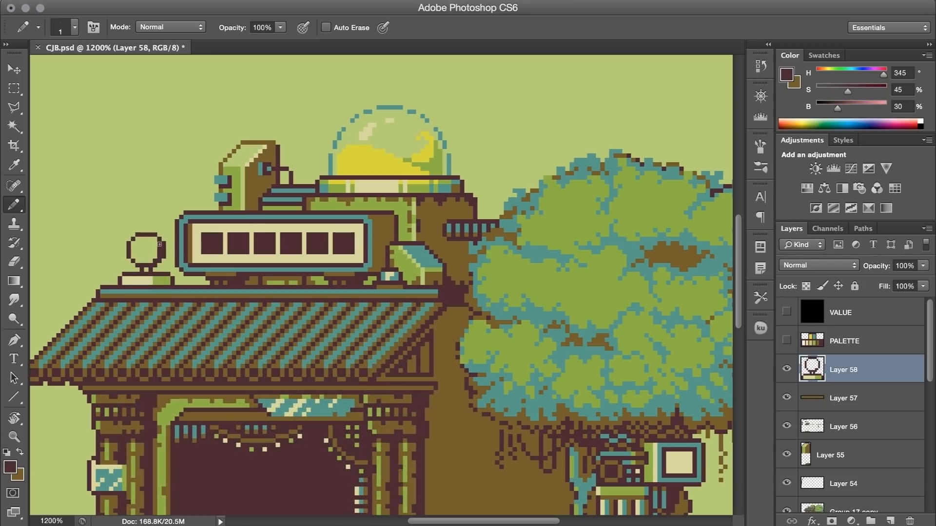
- Colour the rooftop globe green with teal squares and nudge it into place on the roof
{"action": "left_click", "coordinate": [143, 245]}
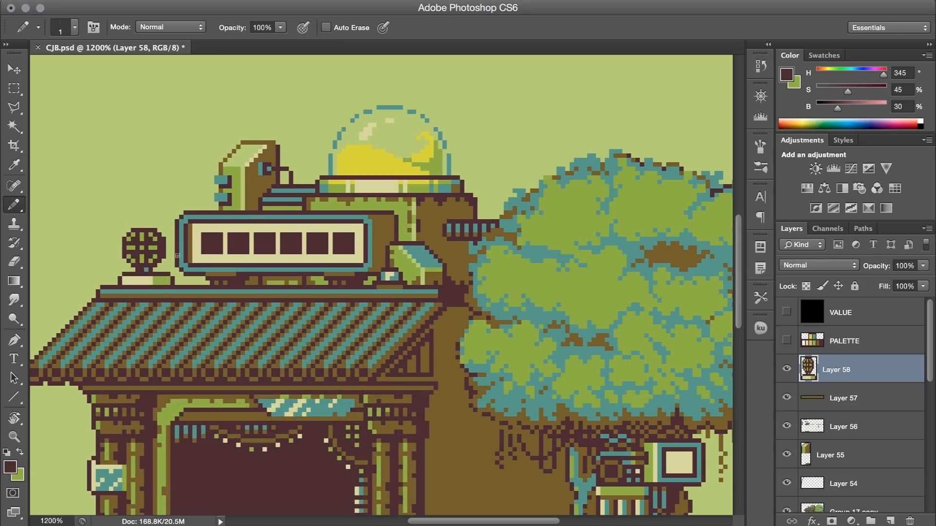
{"action": "left_click", "coordinate": [143, 239]}
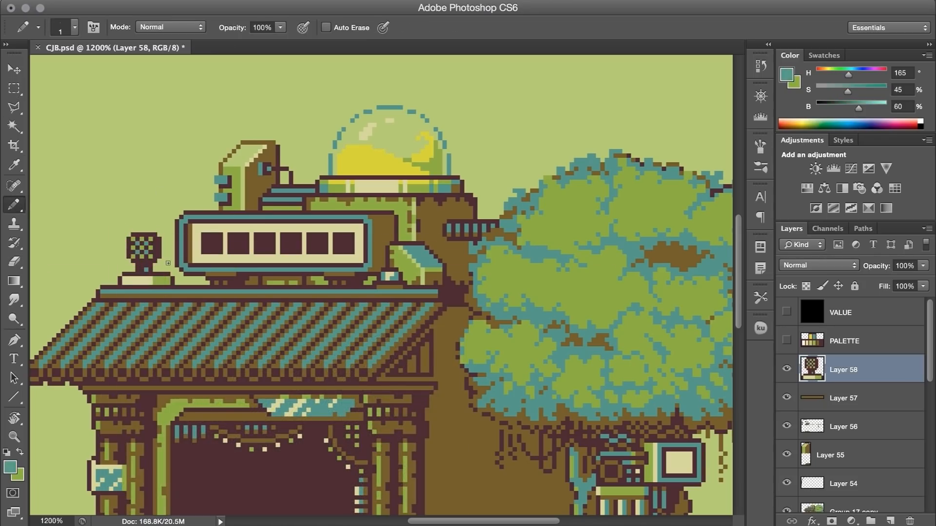
{"action": "left_click", "coordinate": [12, 88]}
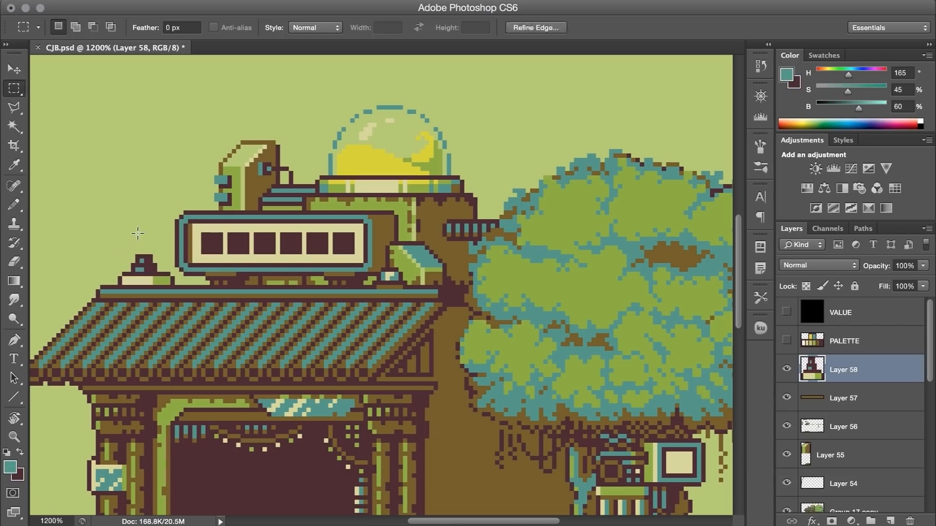
{"action": "left_click", "coordinate": [9, 69]}
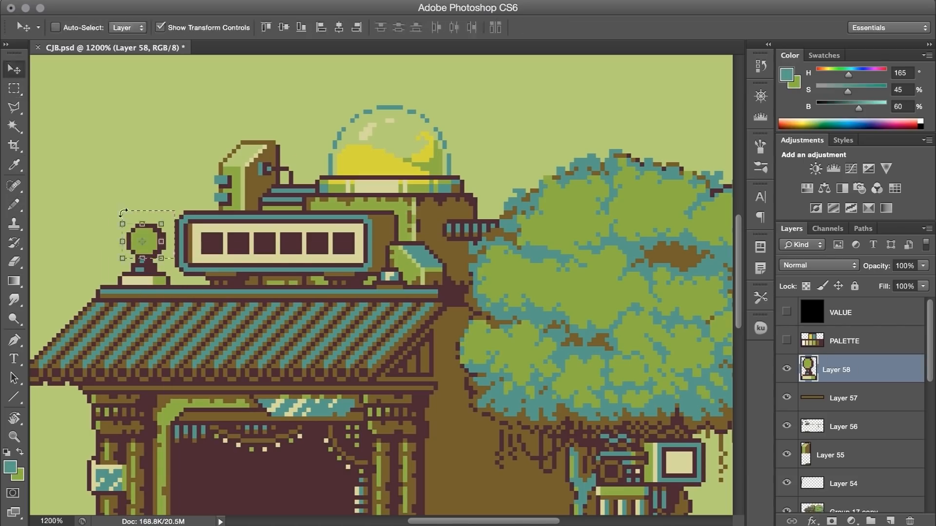
{"action": "left_click", "coordinate": [13, 204]}
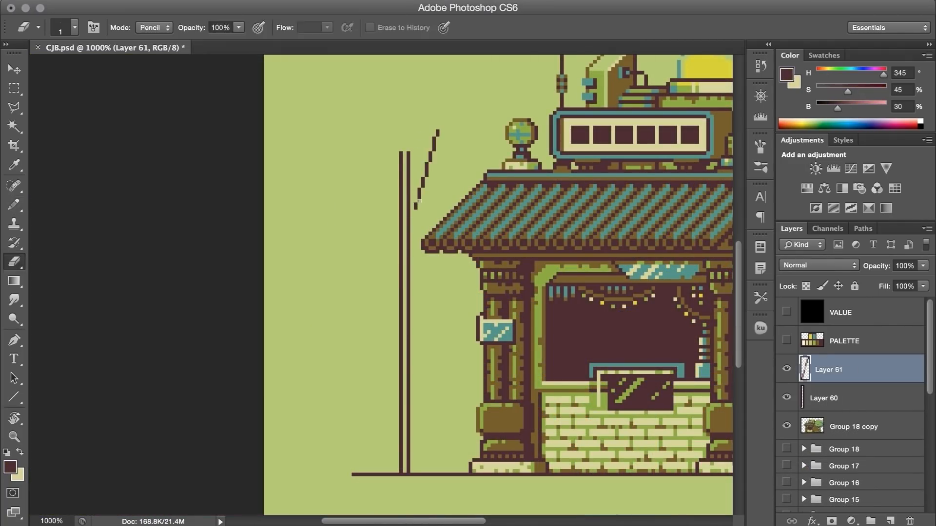
- Pencil the lantern frame atop the lamppost and lay in its base colors and lights
{"action": "left_click", "coordinate": [13, 88]}
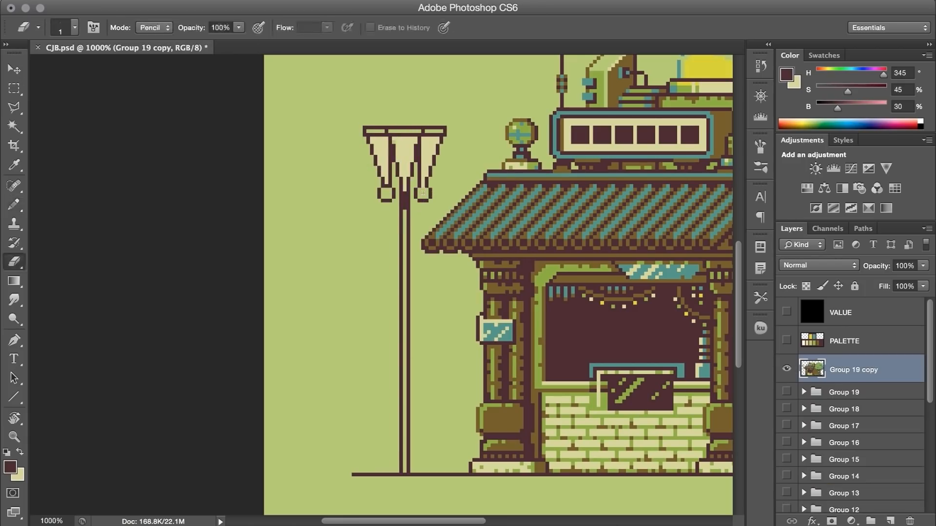
{"action": "left_click", "coordinate": [13, 204]}
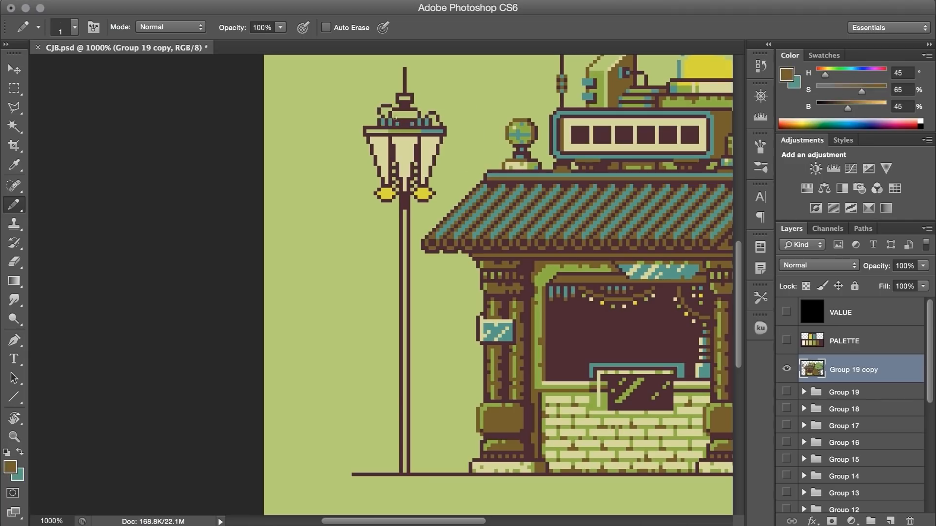
{"action": "key", "text": "cmd+j"}
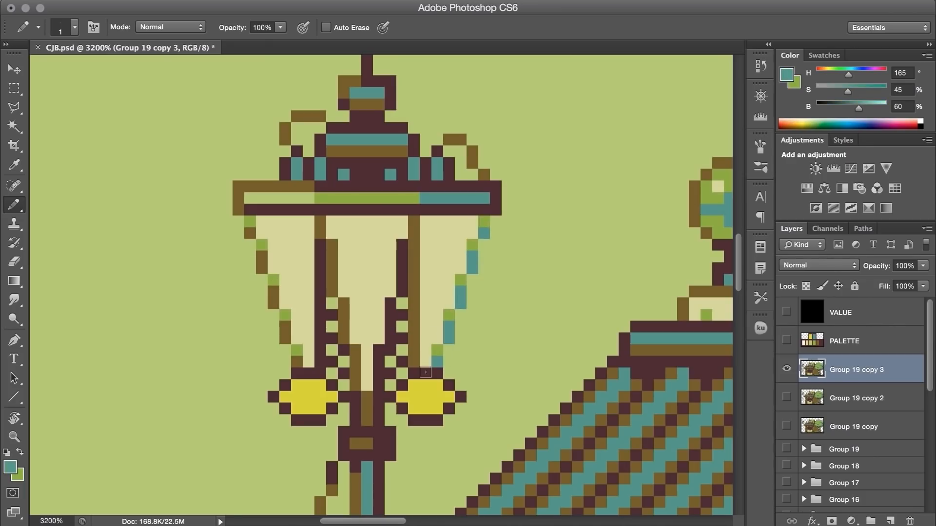
- Refine the lantern with cream panes, yellow bulbs and teal-green frame highlights
{"action": "left_click", "coordinate": [341, 315]}
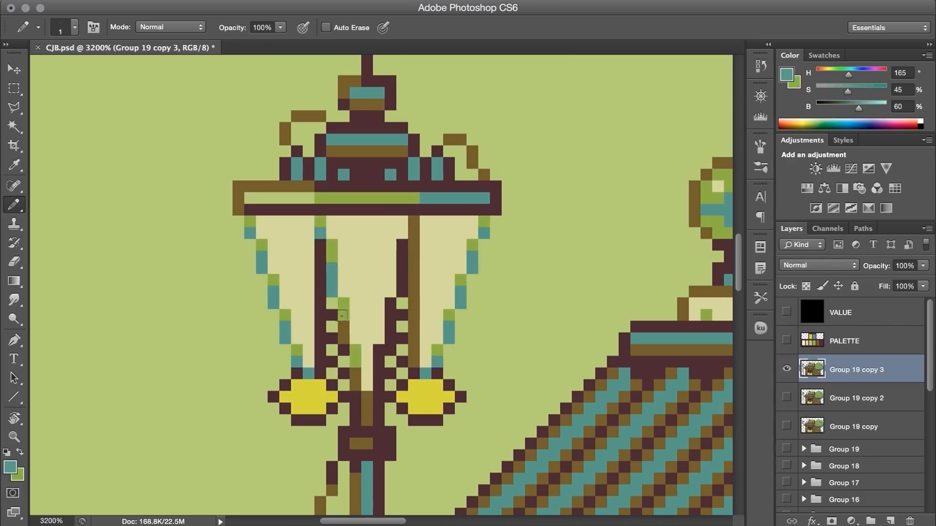
{"action": "left_click", "coordinate": [384, 270]}
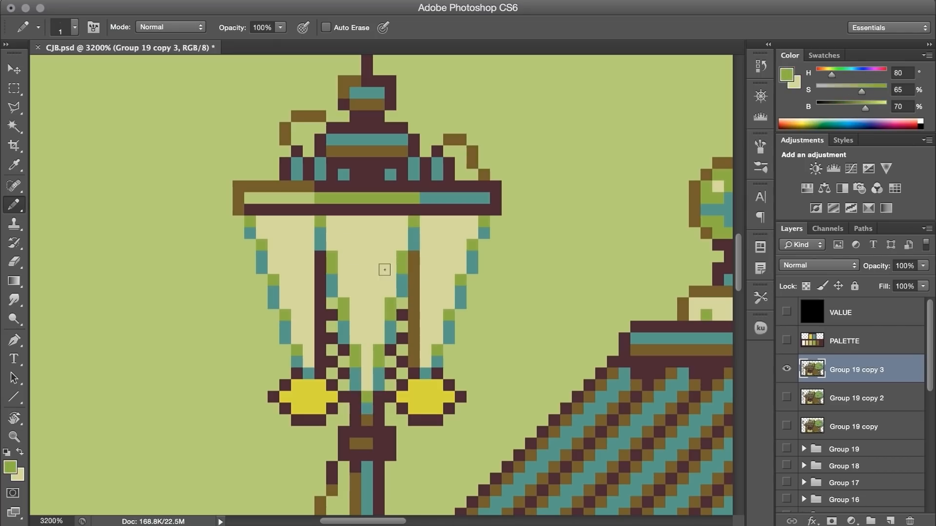
{"action": "left_click", "coordinate": [302, 351]}
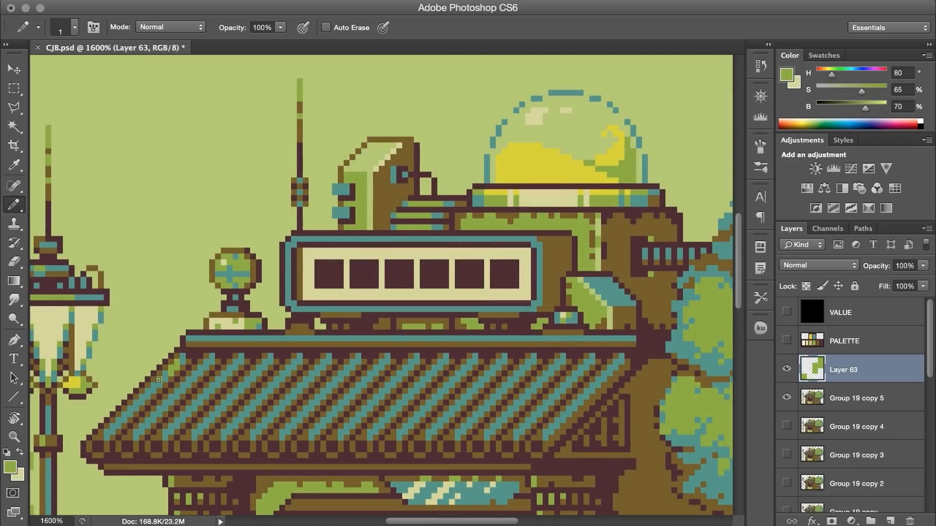
- Pencil pixel lettering across the rooftop sign and add two dark bars on the trunk panel
{"action": "left_click", "coordinate": [291, 418]}
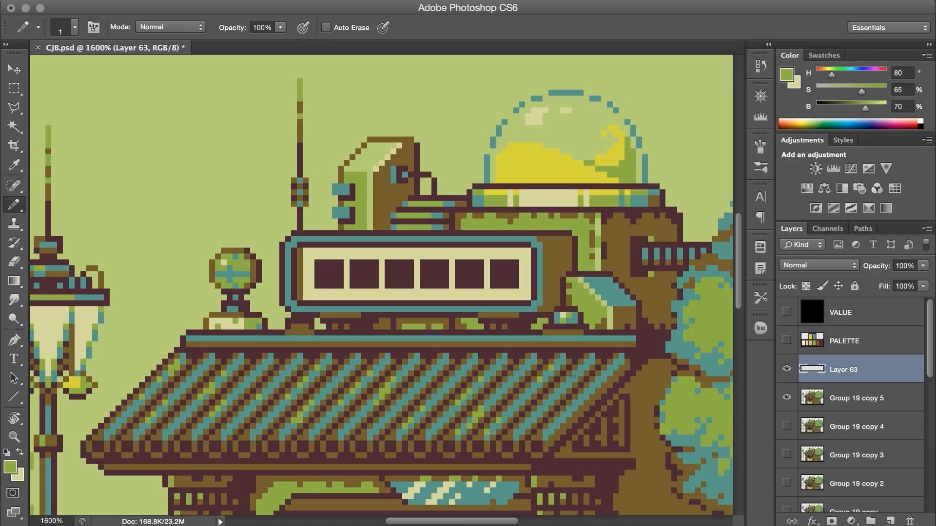
{"action": "left_click", "coordinate": [856, 397]}
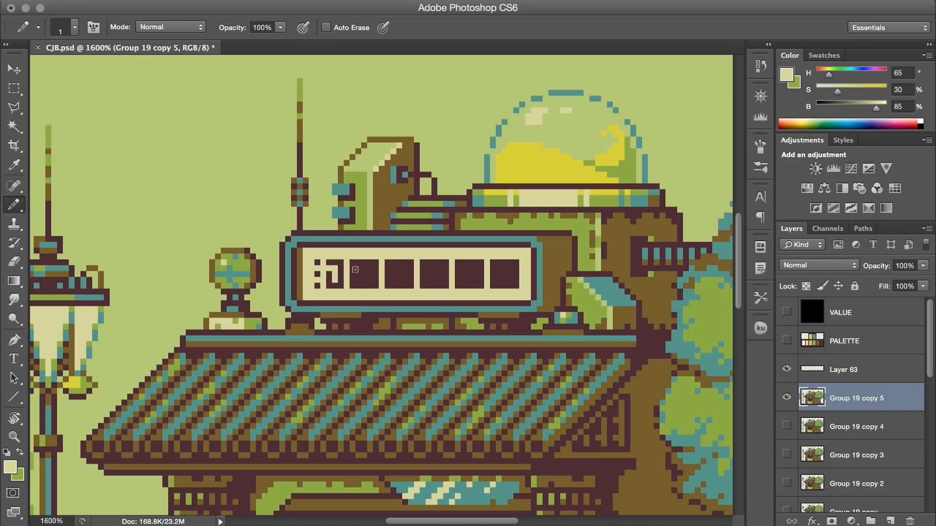
{"action": "left_click", "coordinate": [391, 273]}
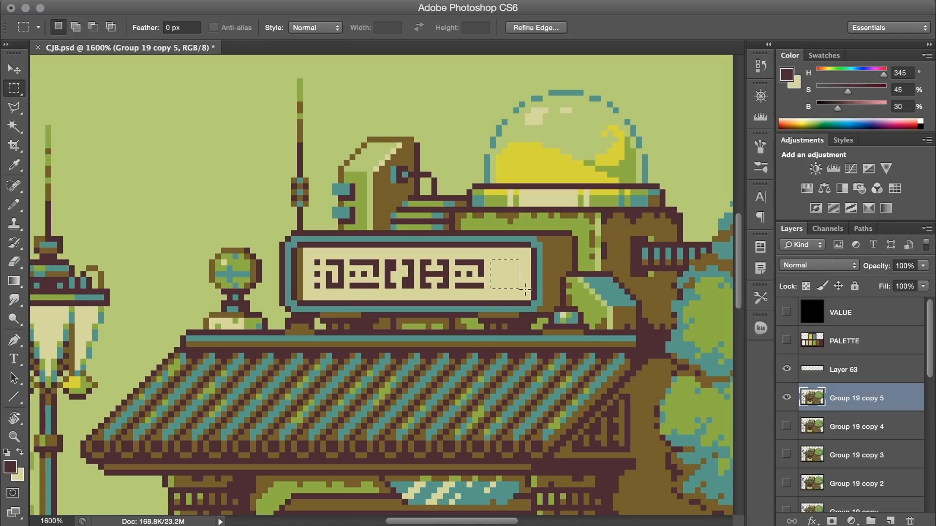
{"action": "left_click", "coordinate": [15, 127]}
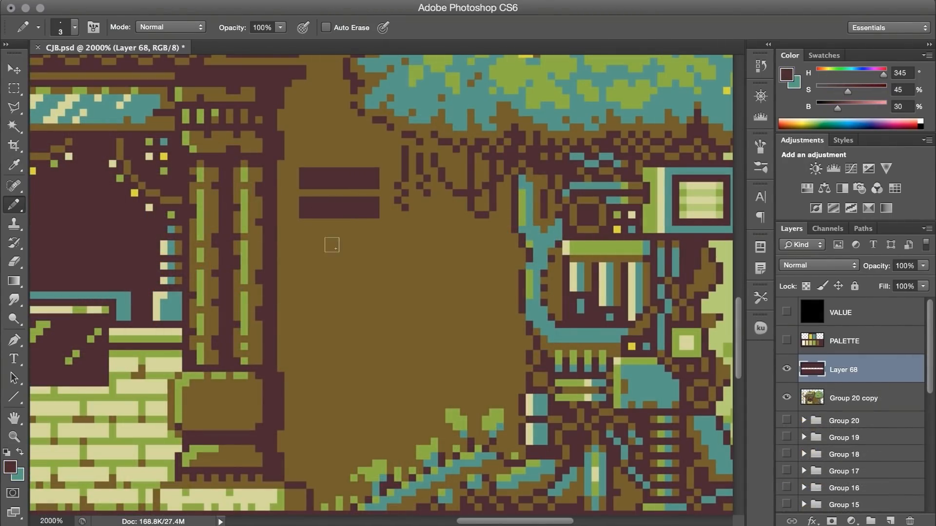
- Draw a latticed window panel and arrange duplicated copies as five tiles on the trunk
{"action": "left_click", "coordinate": [15, 261]}
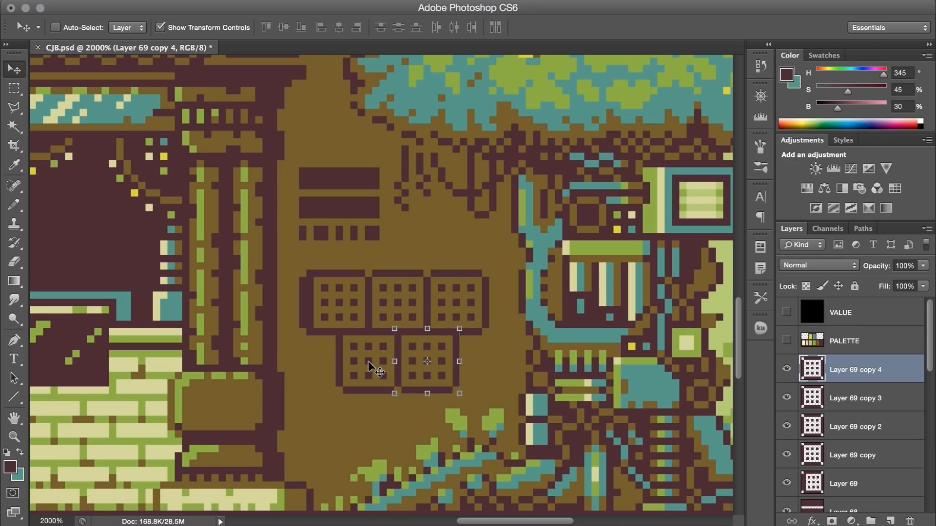
{"action": "left_click", "coordinate": [855, 398]}
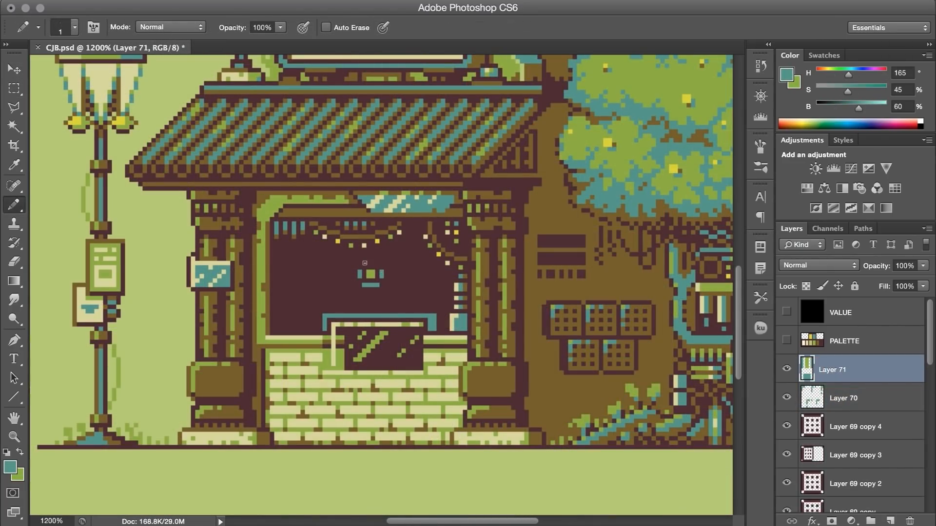
- Draw the teal-hatted shopkeeper behind the counter, then add shelves, a yellow cup and counter signs
{"action": "left_click", "coordinate": [371, 262]}
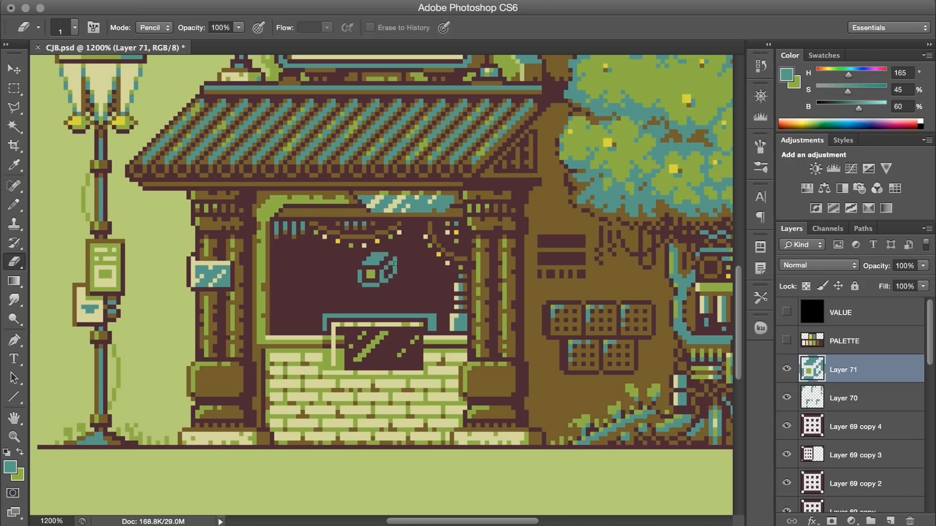
{"action": "left_click", "coordinate": [13, 204]}
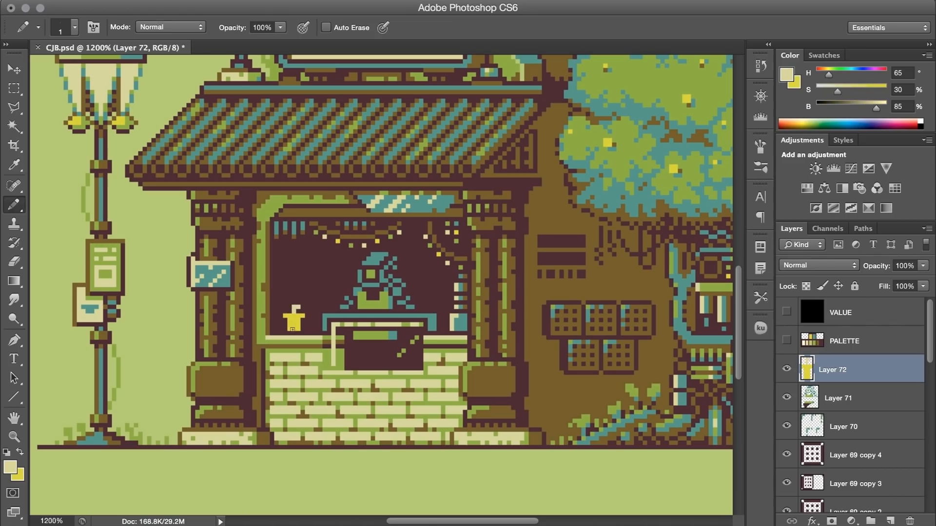
{"action": "left_click", "coordinate": [293, 323]}
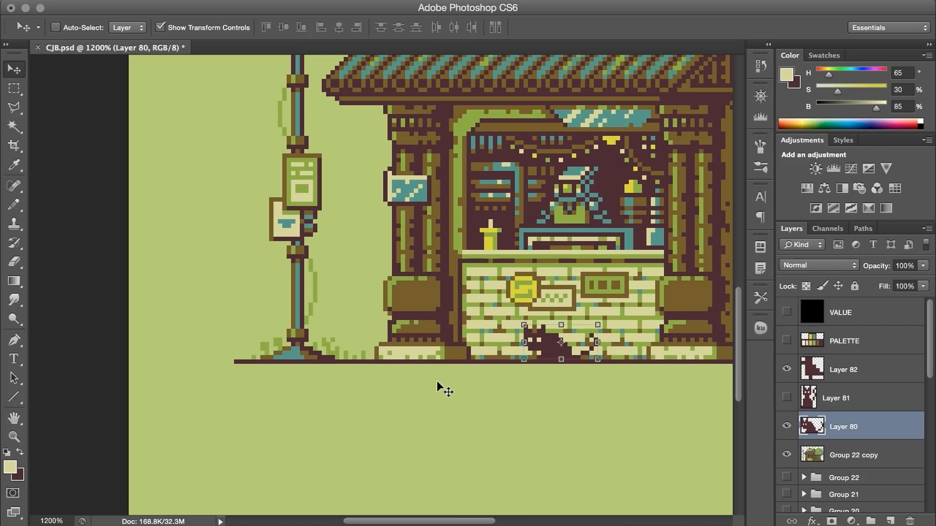
- Place the dark cat by the tree roots, then start CJB-ANIM.psd with a second juice-dome frame
{"action": "left_click", "coordinate": [12, 89]}
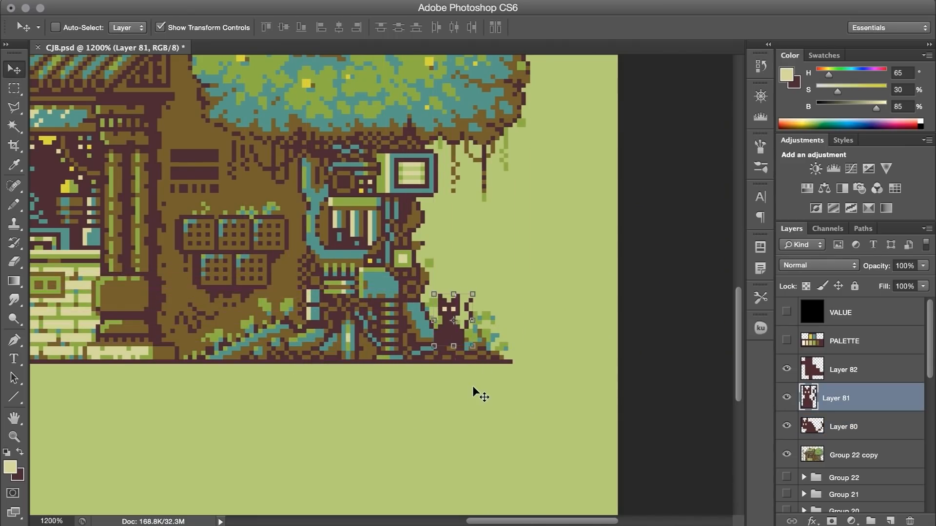
{"action": "left_click", "coordinate": [13, 89]}
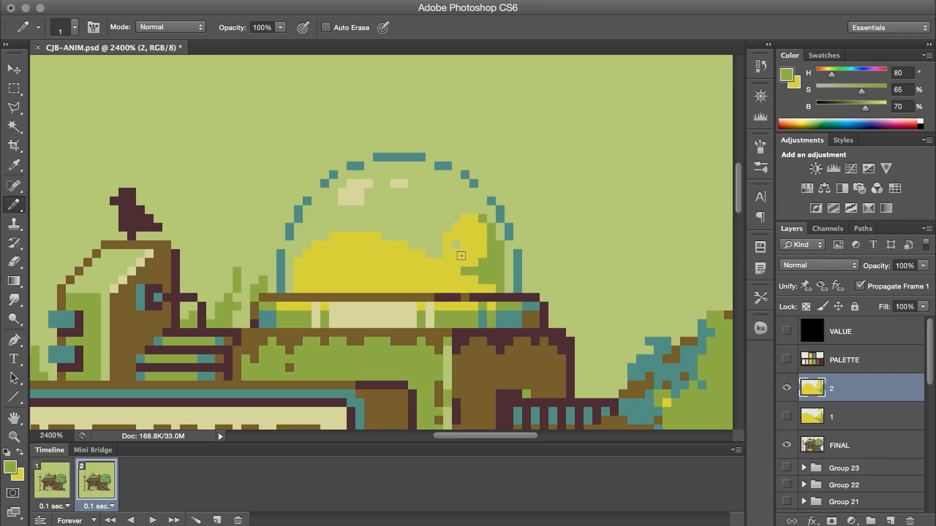
- Duplicate juice layers 1–6 into copies, growing the dome animation to twelve frames
{"action": "left_click", "coordinate": [217, 520]}
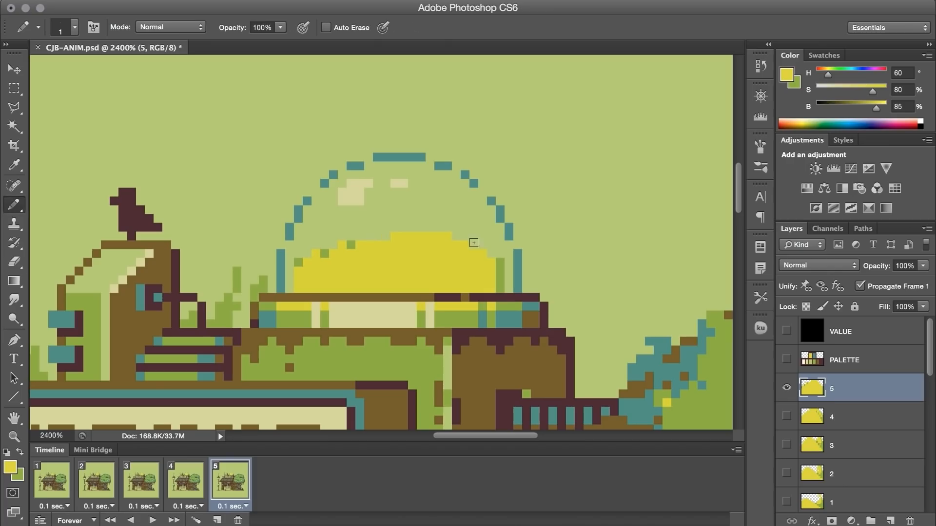
{"action": "left_click", "coordinate": [273, 479]}
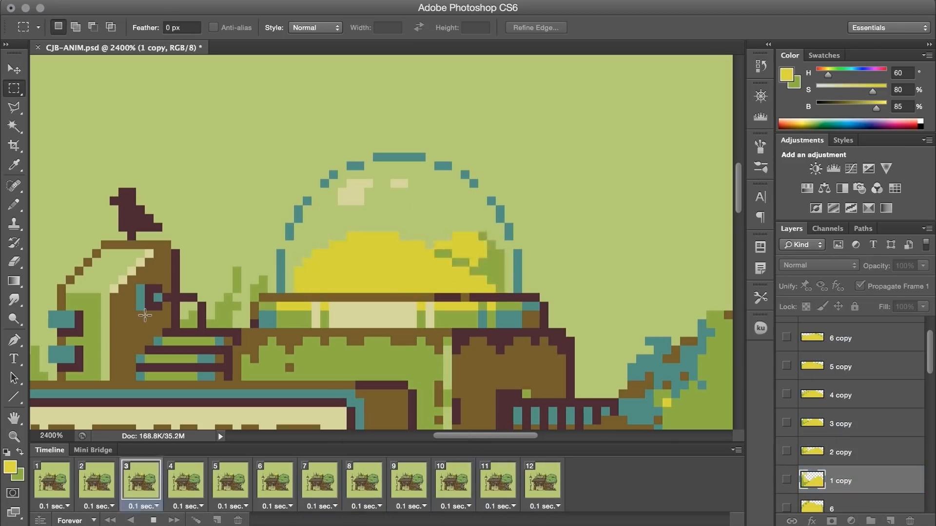
- Assign juice copy layers to frames 7–10, comparing against frames 3 and 8
{"action": "left_click", "coordinate": [51, 480]}
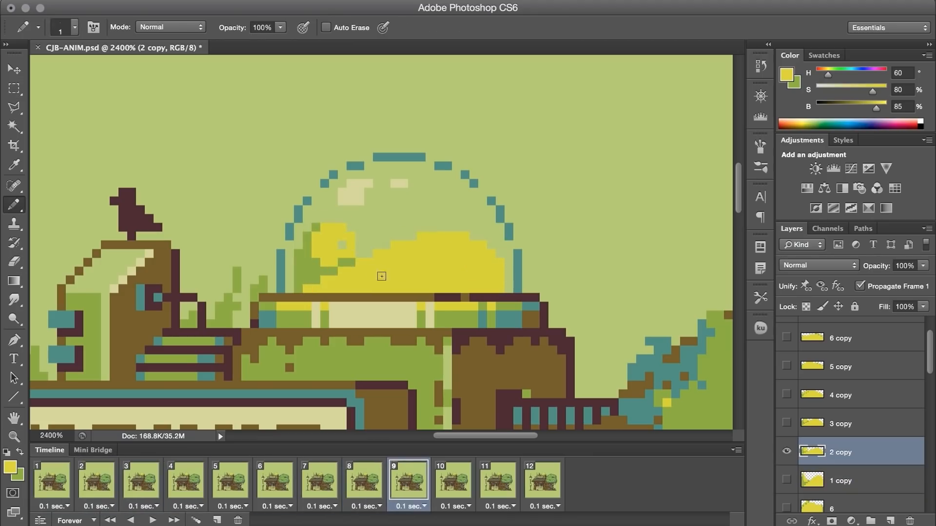
{"action": "left_click", "coordinate": [330, 281]}
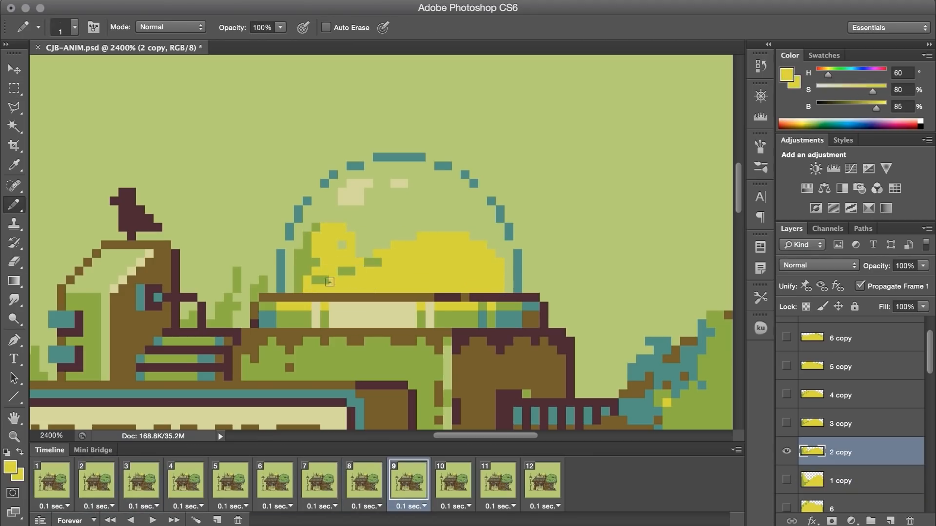
{"action": "left_click", "coordinate": [453, 479]}
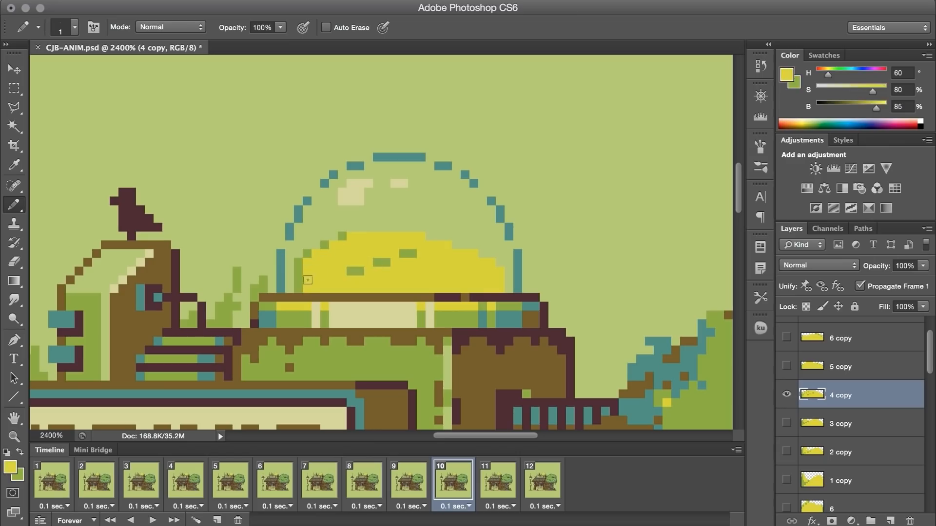
{"action": "left_click", "coordinate": [140, 481]}
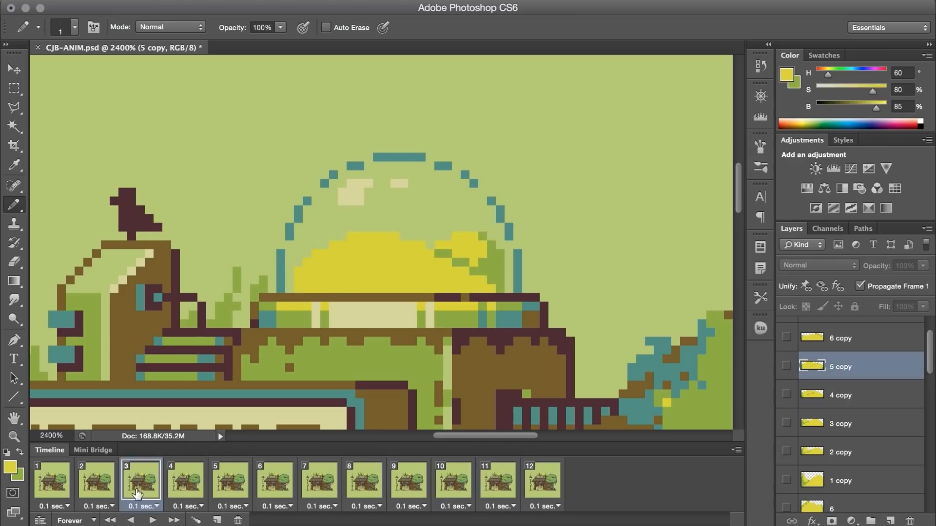
{"action": "left_click", "coordinate": [363, 481]}
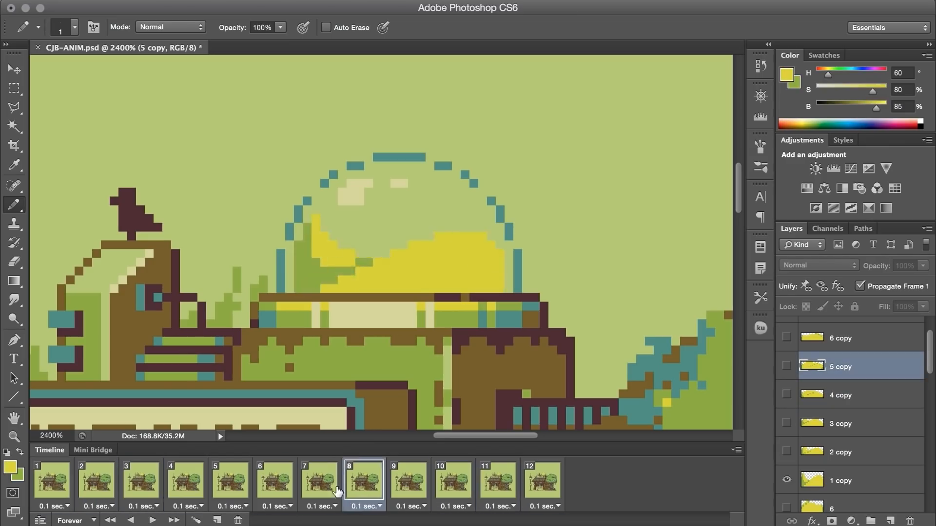
{"action": "left_click", "coordinate": [140, 480]}
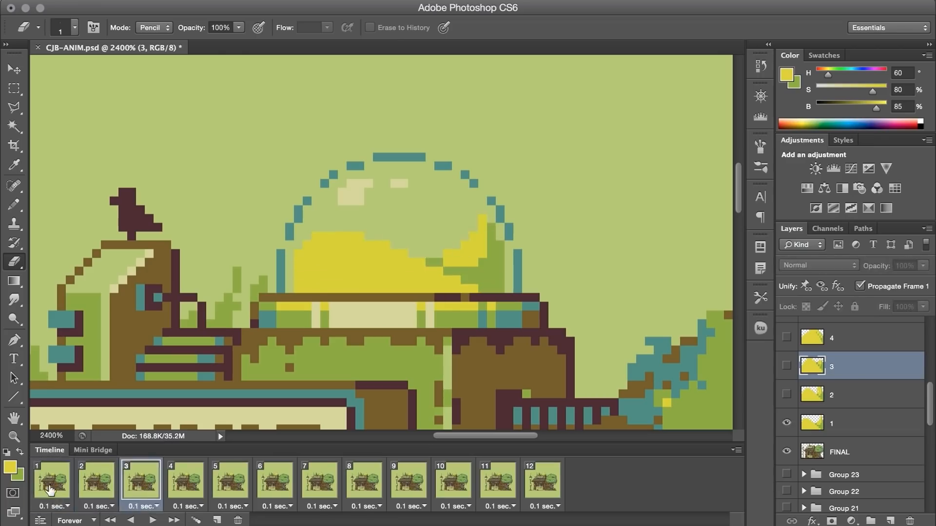
{"action": "left_click", "coordinate": [496, 479]}
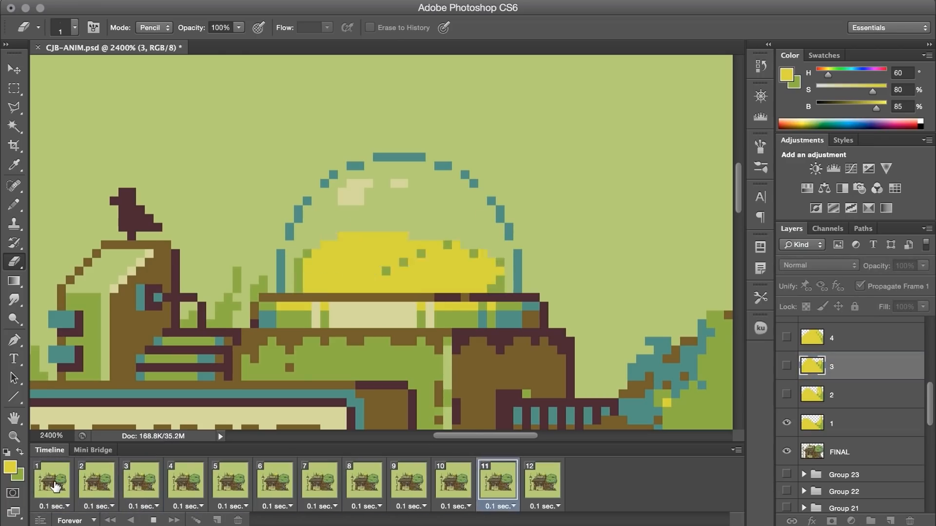
{"action": "left_click", "coordinate": [141, 480]}
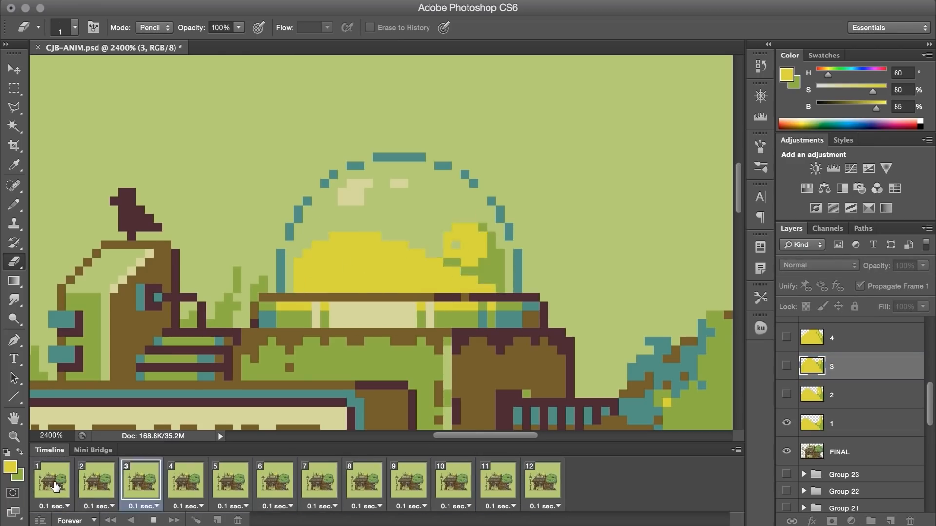
- Step through the remaining frames checking the juice loop, then group the layers into a JUICE folder
{"action": "left_click", "coordinate": [274, 481]}
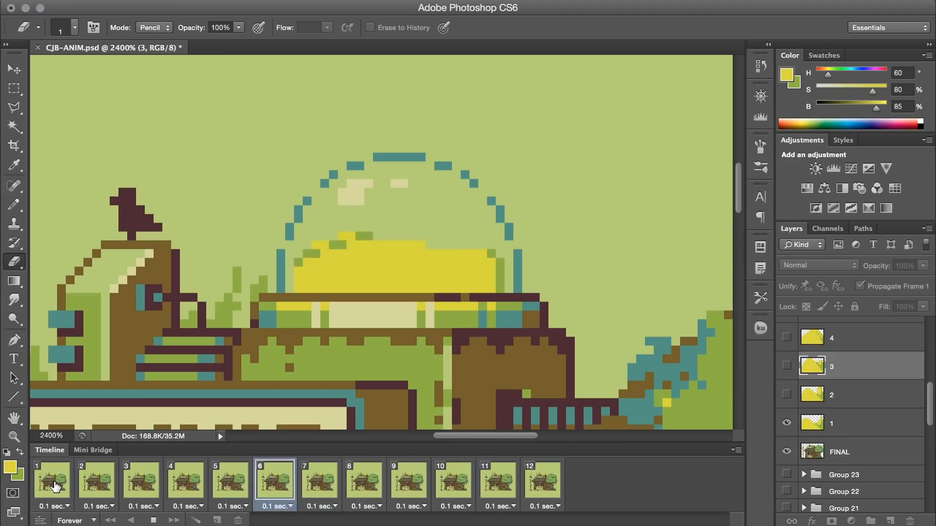
{"action": "left_click", "coordinate": [408, 481]}
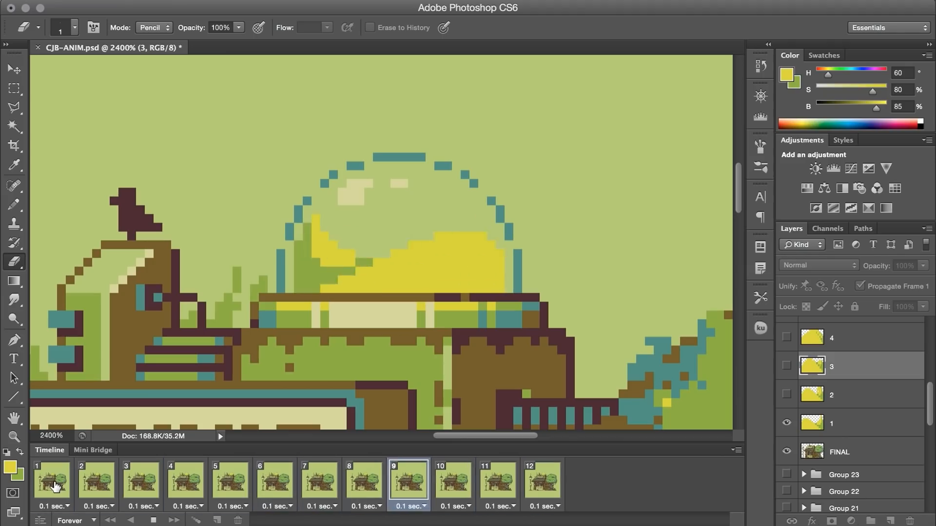
{"action": "left_click", "coordinate": [541, 481]}
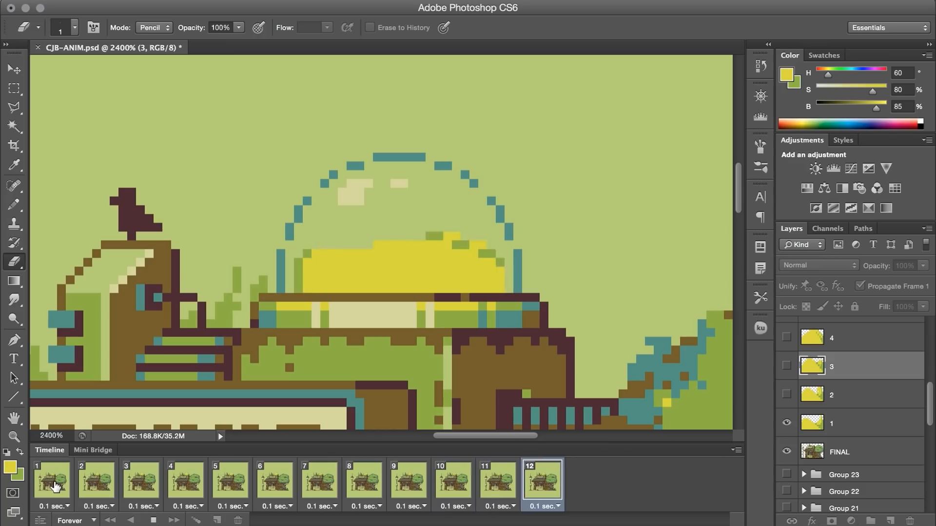
{"action": "left_click", "coordinate": [141, 481]}
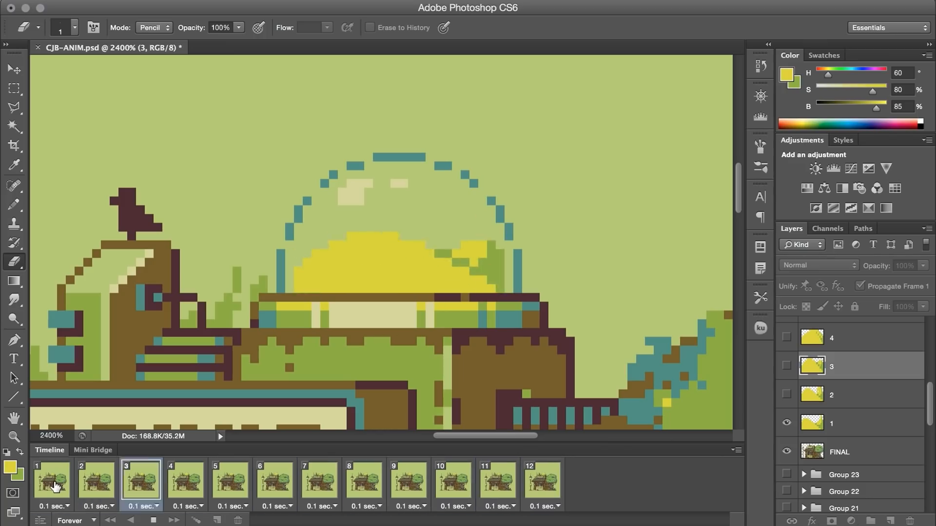
{"action": "left_click", "coordinate": [273, 479]}
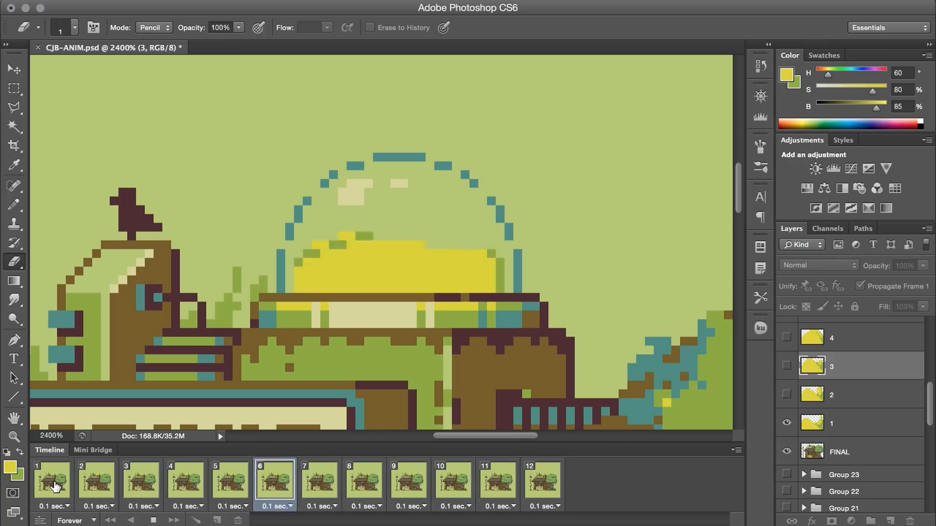
{"action": "left_click", "coordinate": [453, 481]}
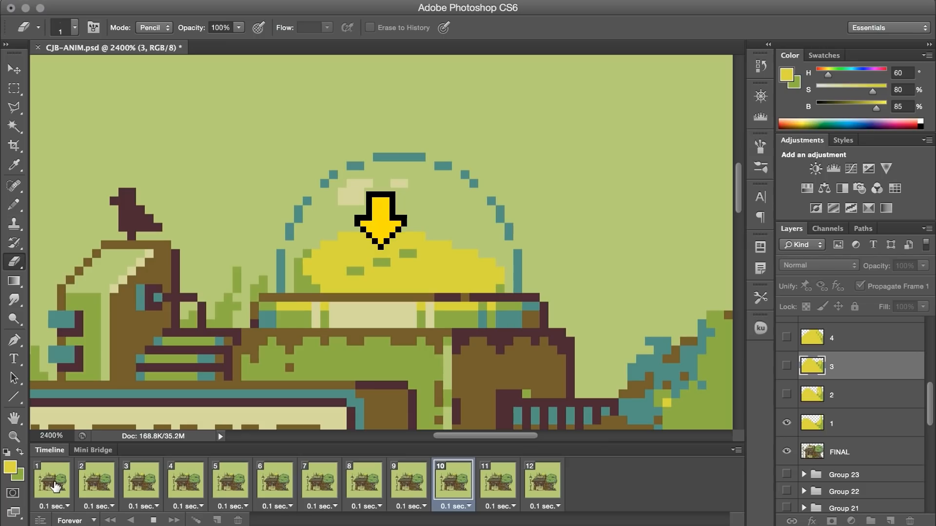
{"action": "left_click", "coordinate": [185, 481]}
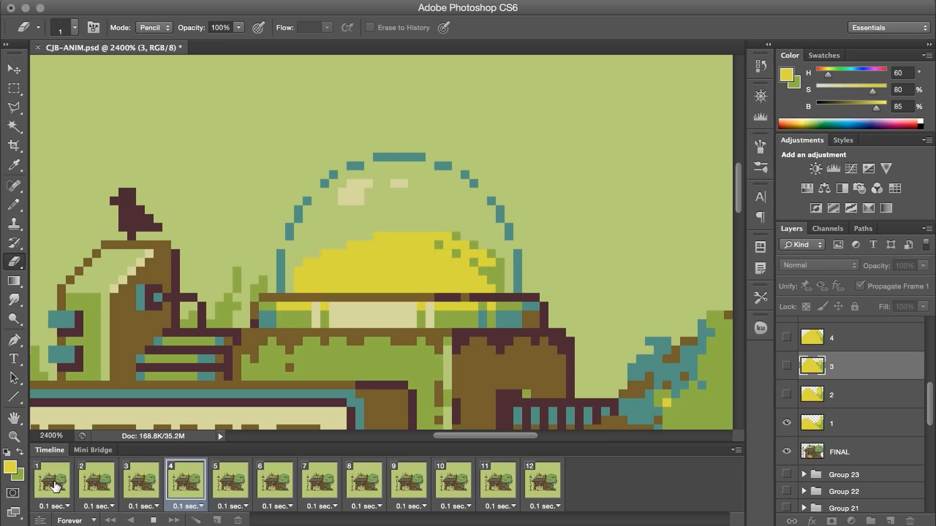
{"action": "left_click", "coordinate": [320, 481]}
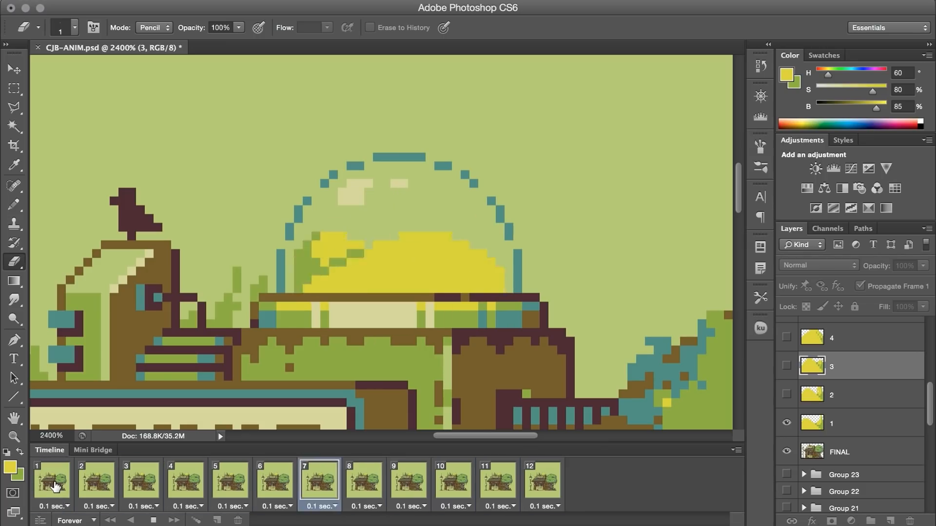
{"action": "left_click", "coordinate": [842, 406]}
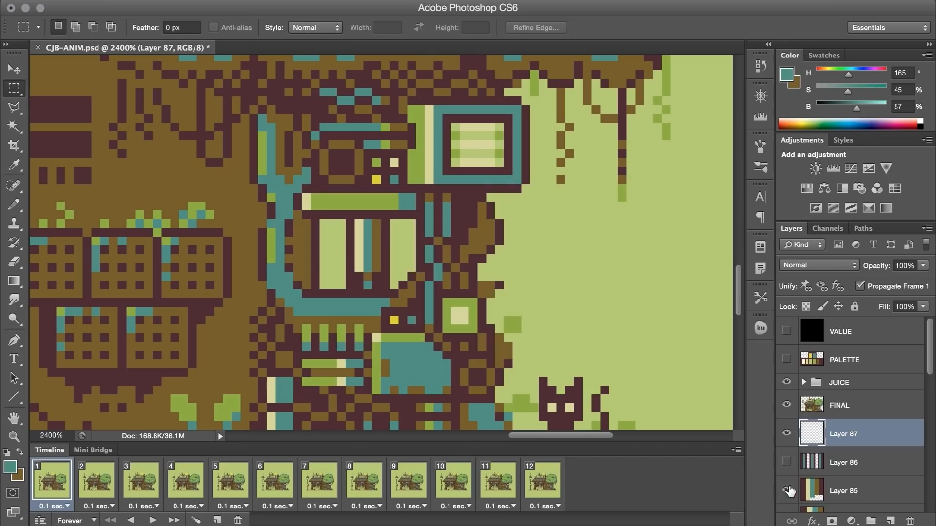
- Duplicate the piston layer into layers 1–3 at shifted heights and check them on frames 1, 2 and 7
{"action": "left_click", "coordinate": [14, 205]}
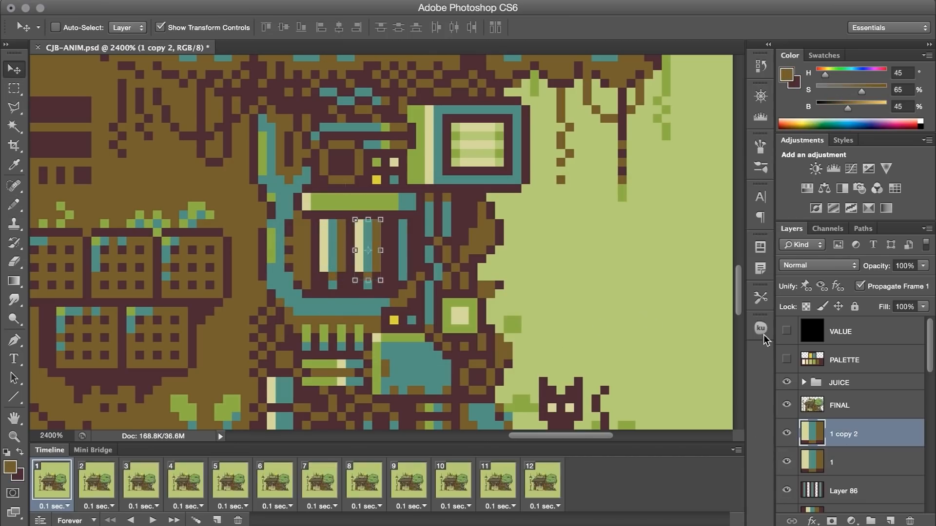
{"action": "left_click", "coordinate": [274, 480]}
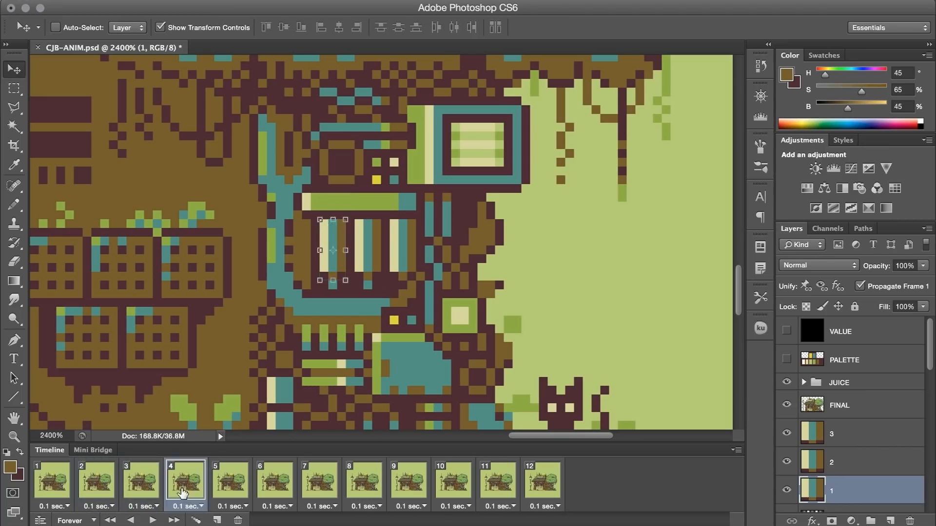
{"action": "left_click", "coordinate": [95, 481]}
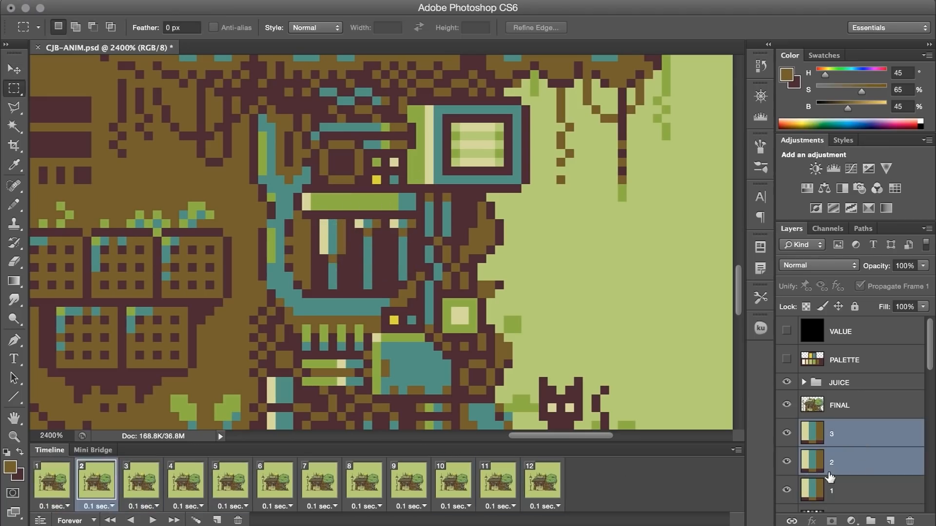
{"action": "left_click", "coordinate": [320, 481]}
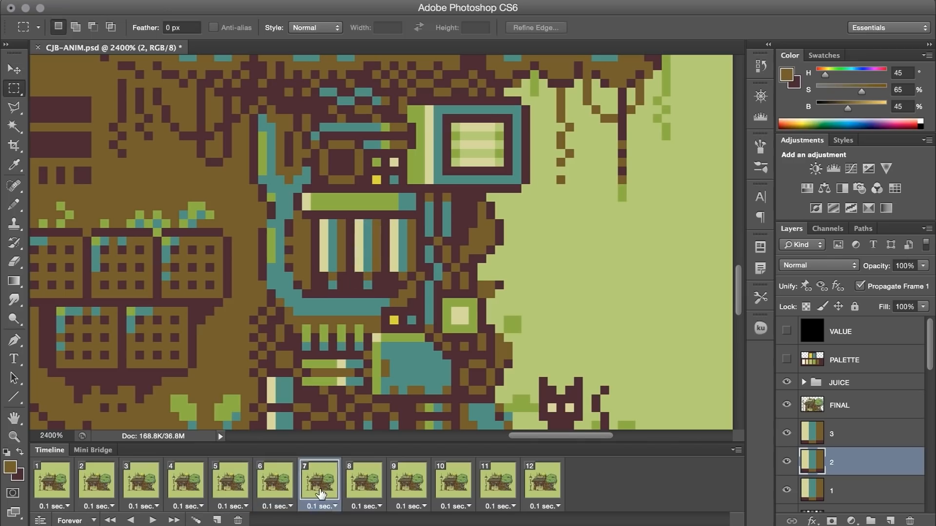
{"action": "left_click", "coordinate": [51, 480]}
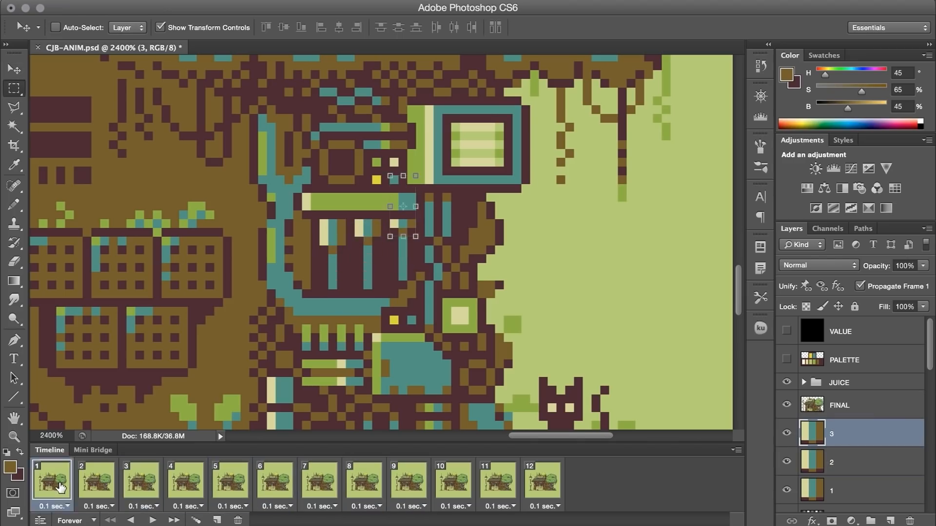
{"action": "left_click", "coordinate": [320, 481]}
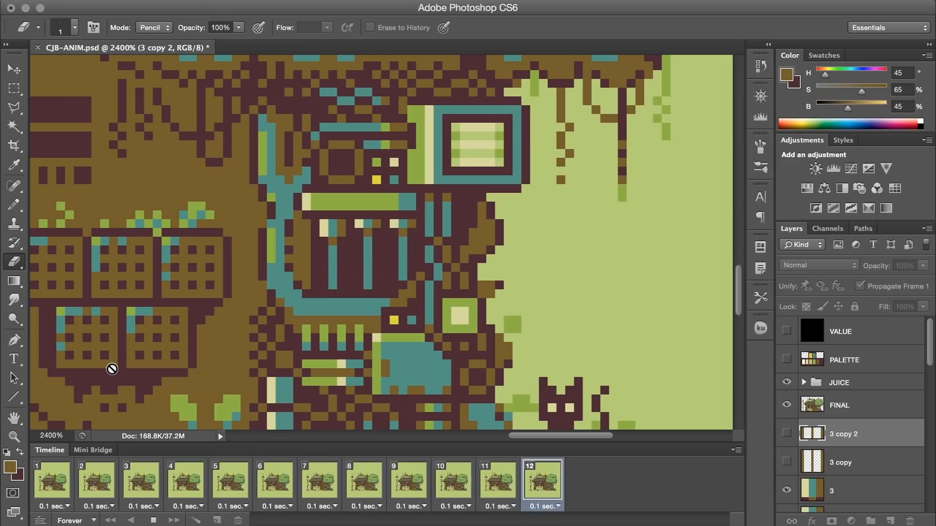
{"action": "left_click", "coordinate": [139, 481]}
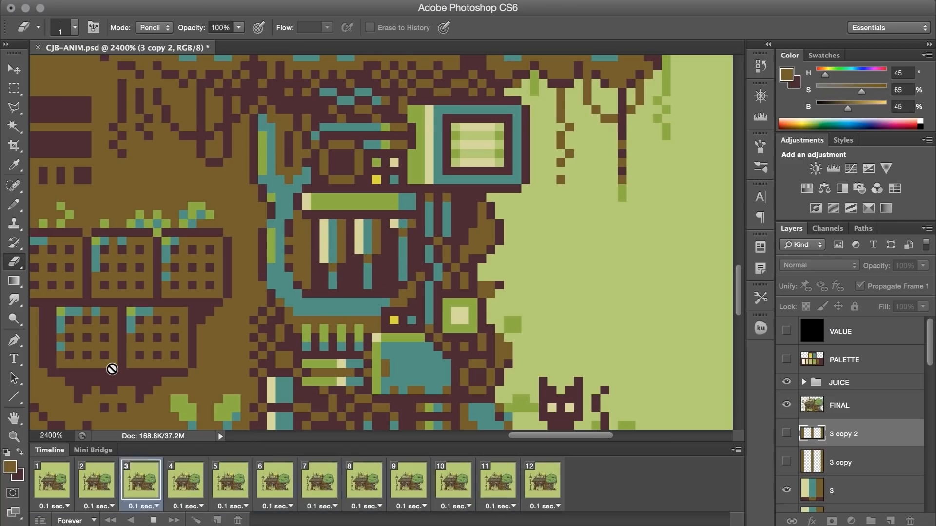
{"action": "left_click", "coordinate": [273, 480]}
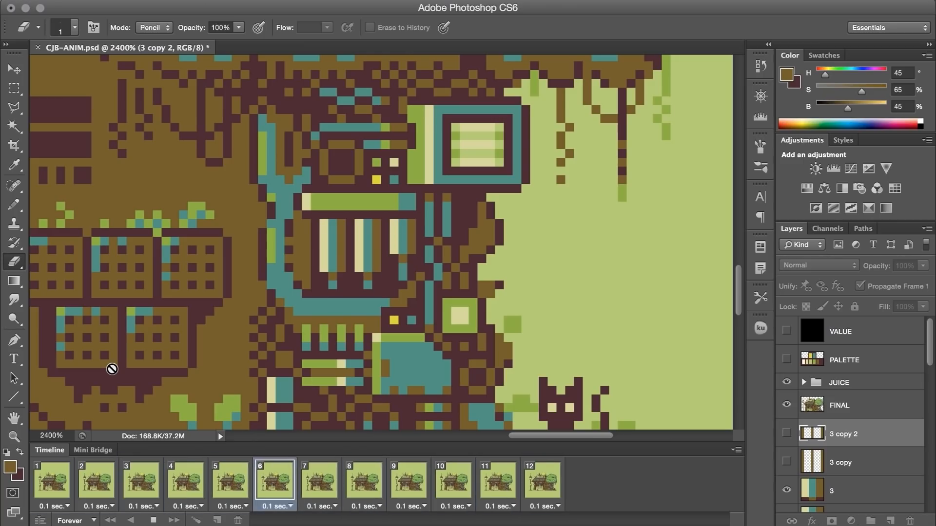
{"action": "left_click", "coordinate": [408, 480]}
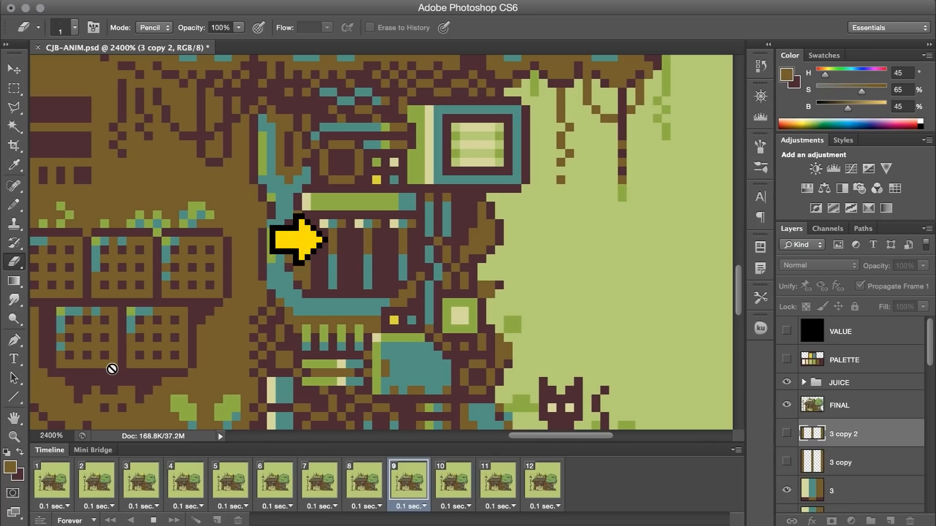
{"action": "left_click", "coordinate": [229, 480]}
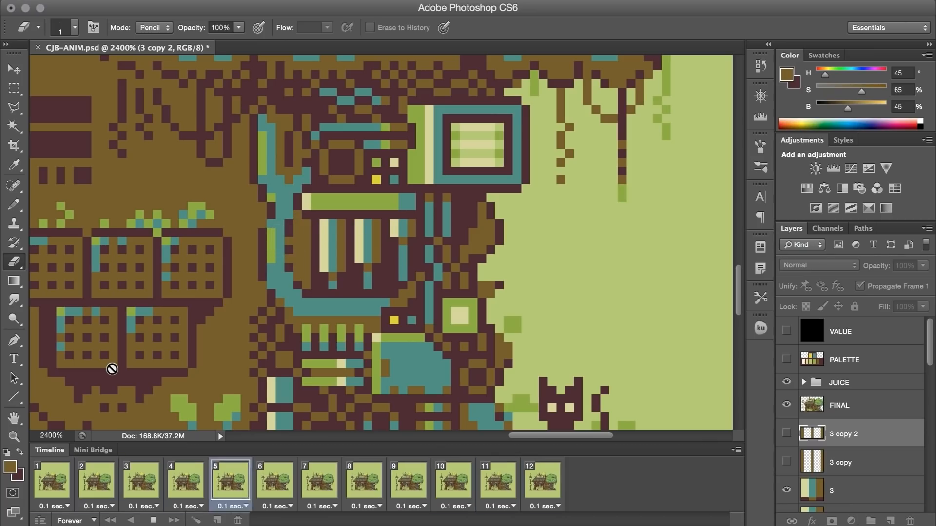
{"action": "left_click", "coordinate": [363, 478]}
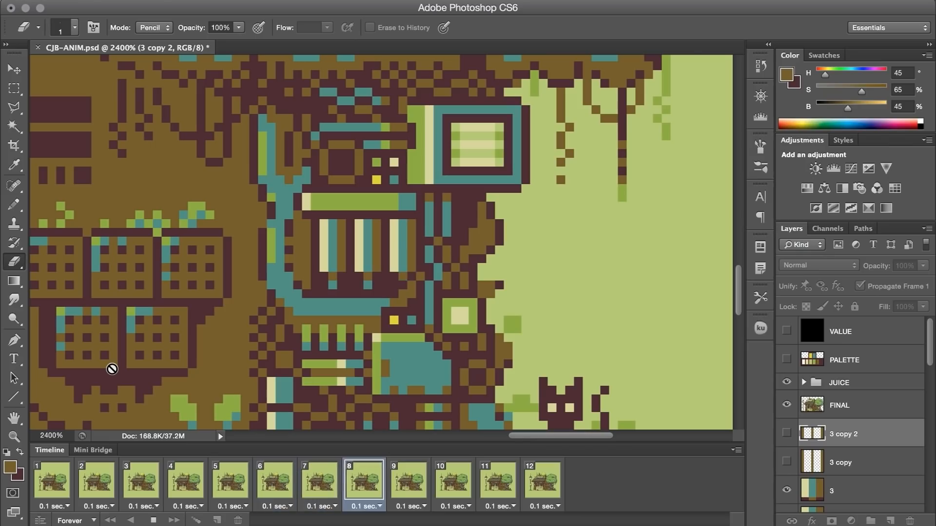
{"action": "left_click", "coordinate": [496, 479]}
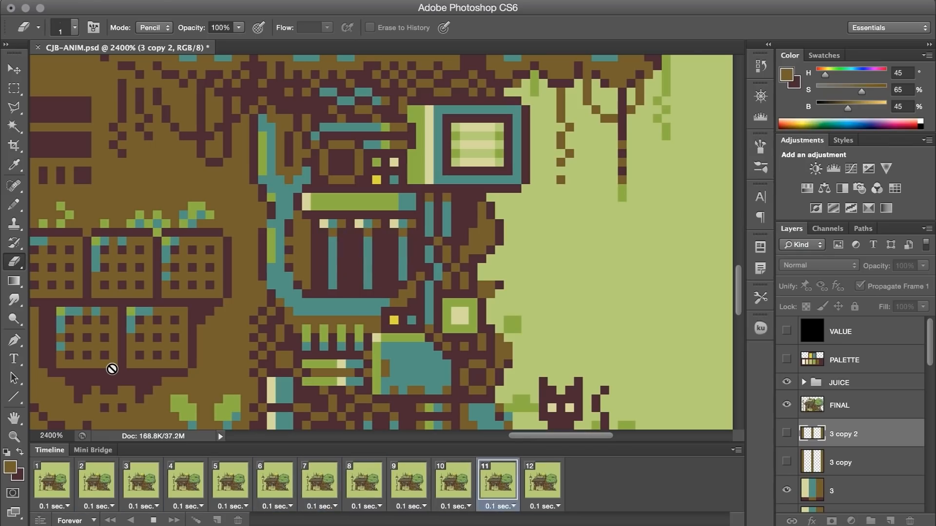
{"action": "left_click", "coordinate": [94, 480]}
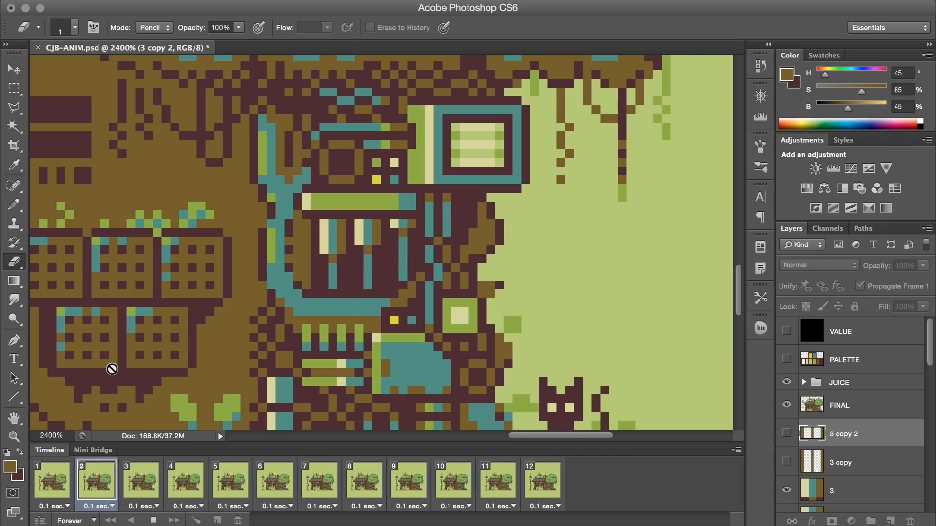
{"action": "left_click", "coordinate": [229, 481]}
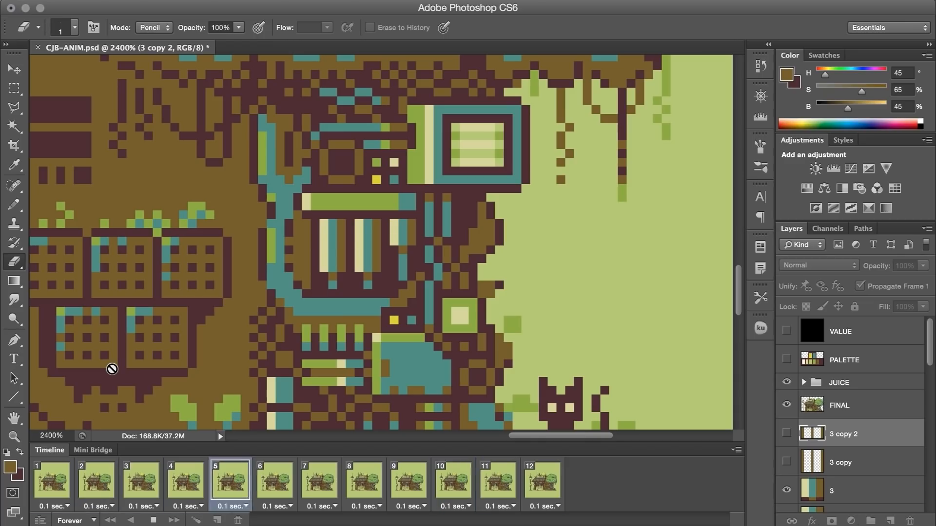
{"action": "left_click", "coordinate": [363, 479]}
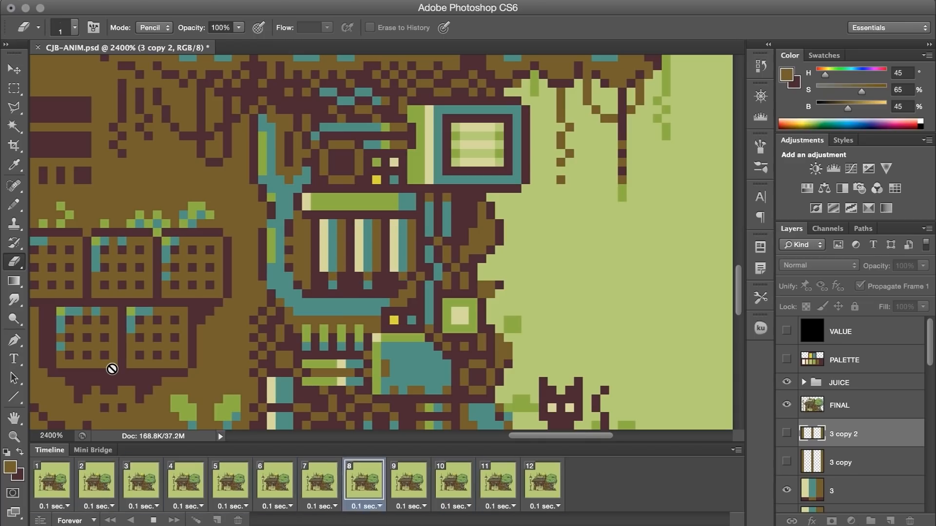
{"action": "left_click", "coordinate": [496, 479]}
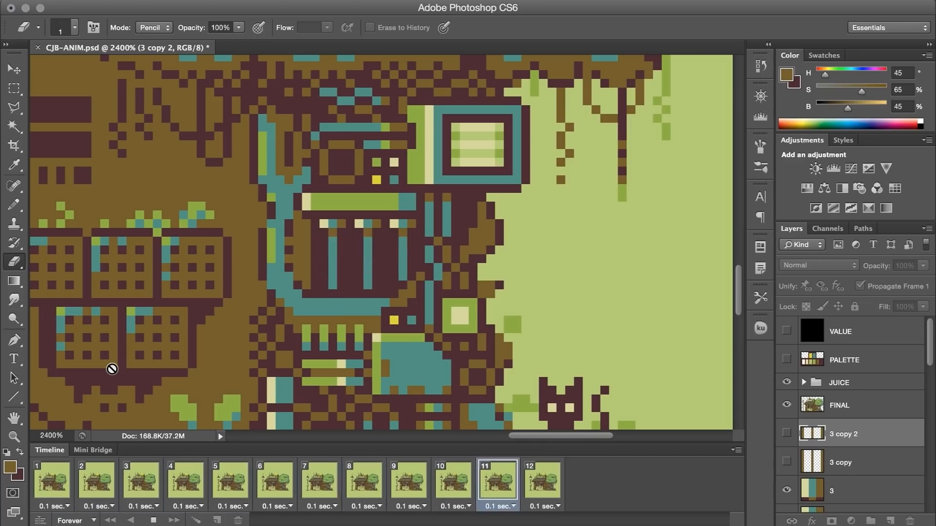
{"action": "left_click", "coordinate": [95, 480]}
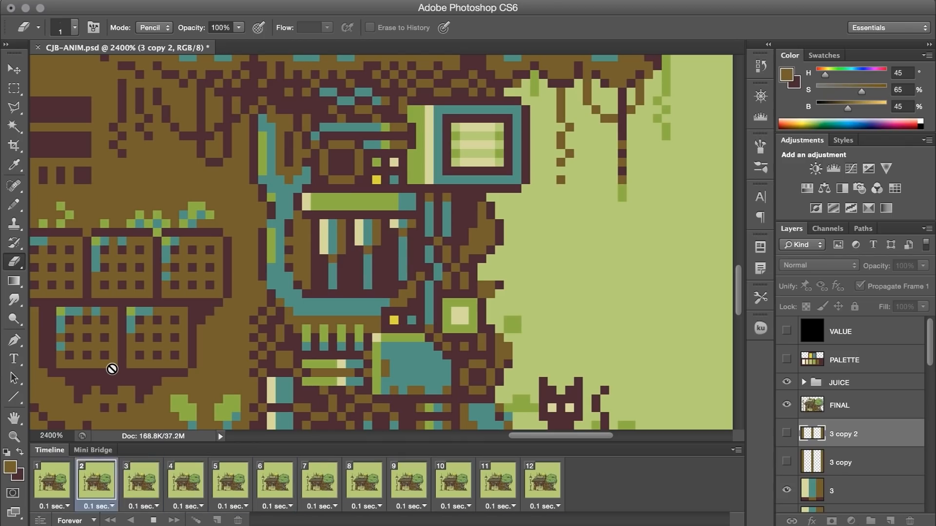
{"action": "left_click", "coordinate": [273, 481]}
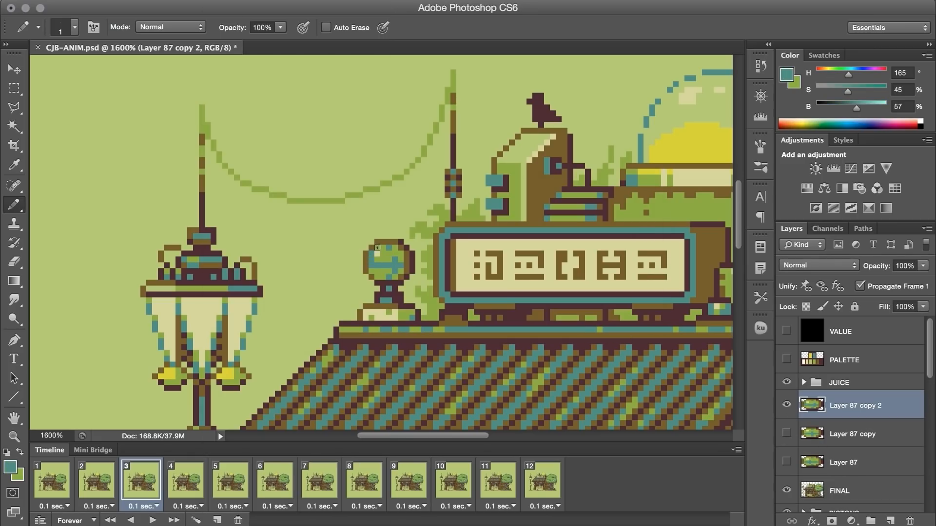
- Add the fourth globe layer (Layer 87 copy 3) and assign globe versions to frames 3–5
{"action": "left_click", "coordinate": [95, 481]}
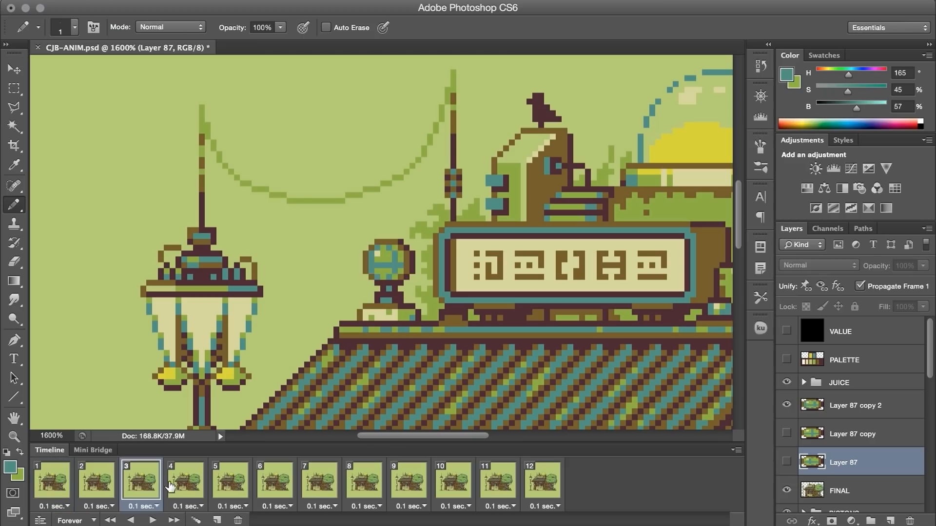
{"action": "left_click", "coordinate": [186, 481]}
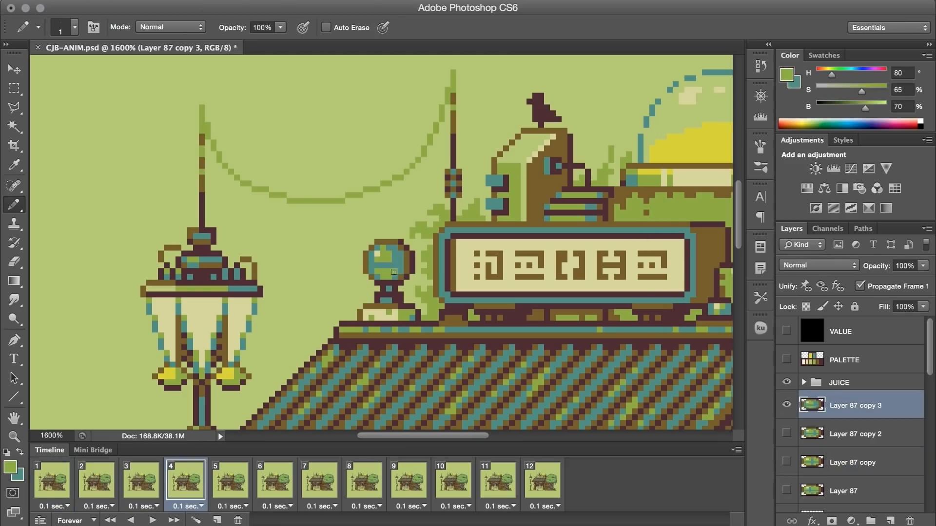
{"action": "left_click", "coordinate": [140, 481]}
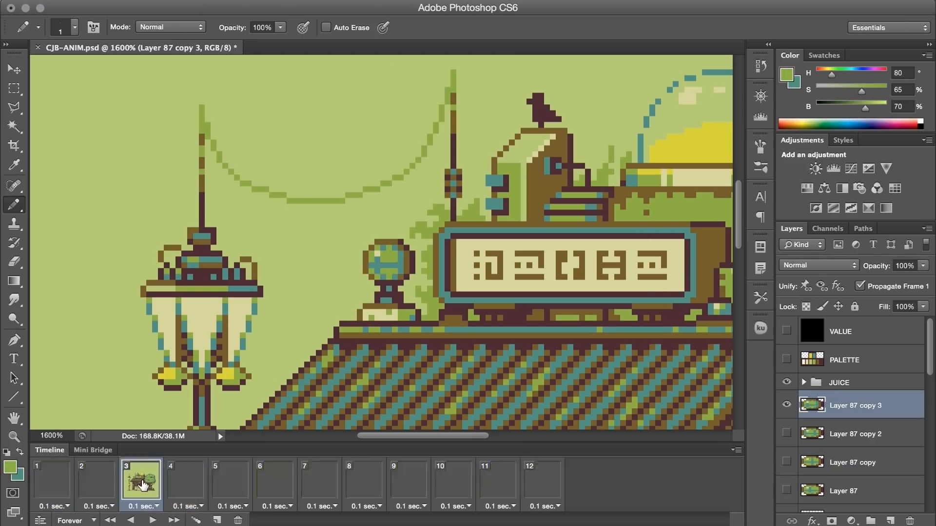
{"action": "left_click", "coordinate": [230, 481]}
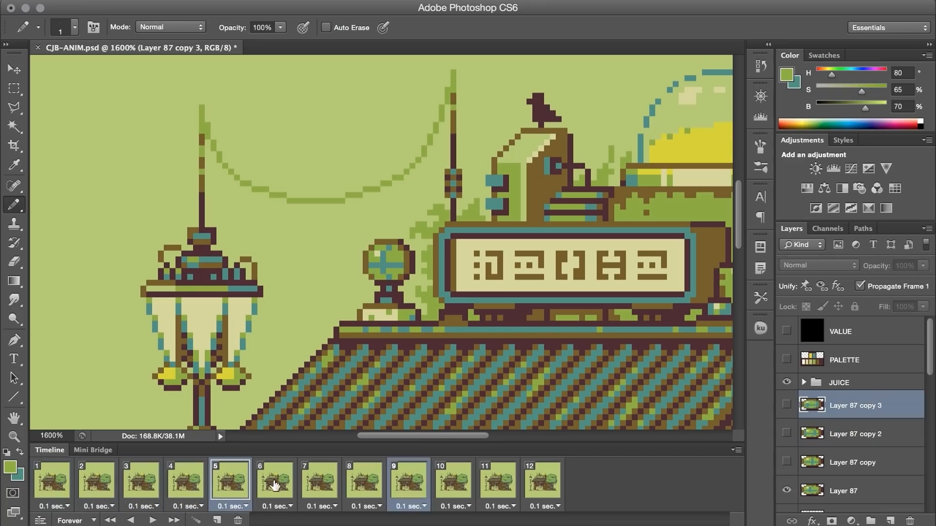
- Show the original globe on its frames and verify the rotation on frames 1 and 6
{"action": "left_click", "coordinate": [273, 481]}
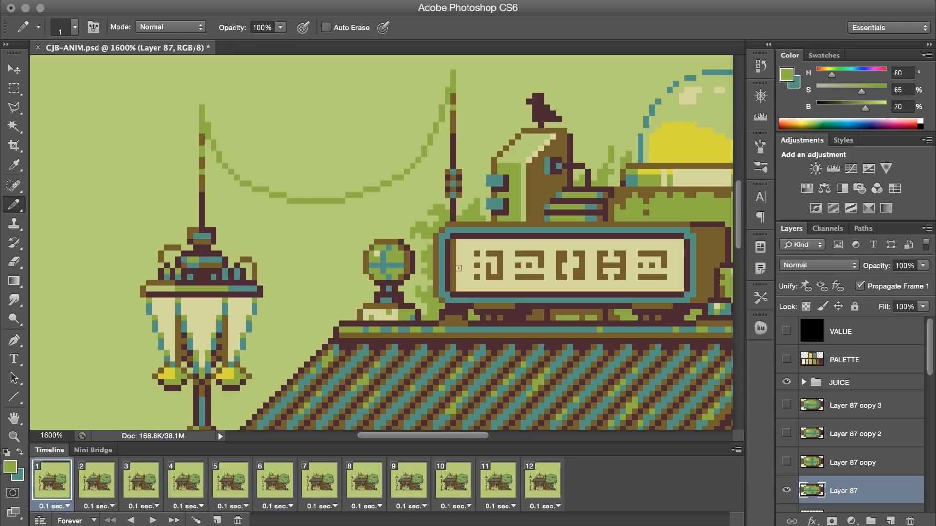
{"action": "left_click", "coordinate": [274, 481]}
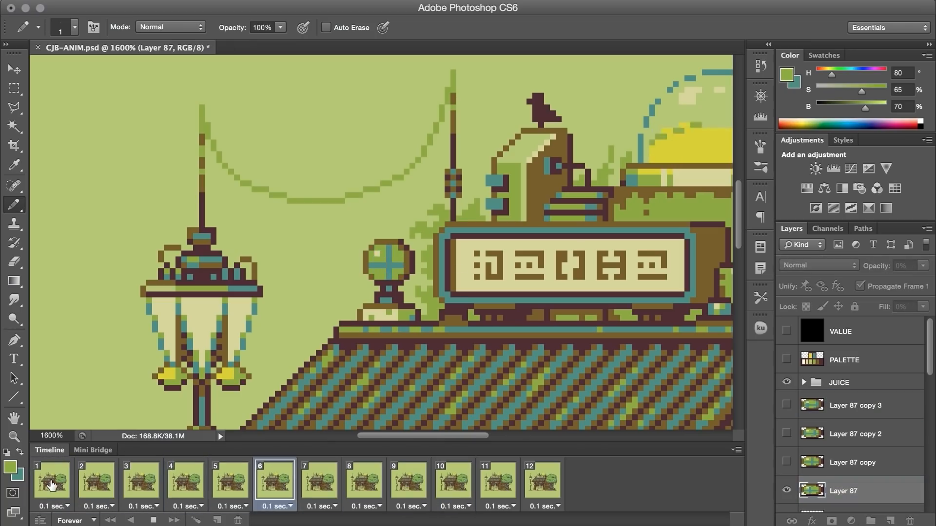
{"action": "left_click", "coordinate": [408, 480]}
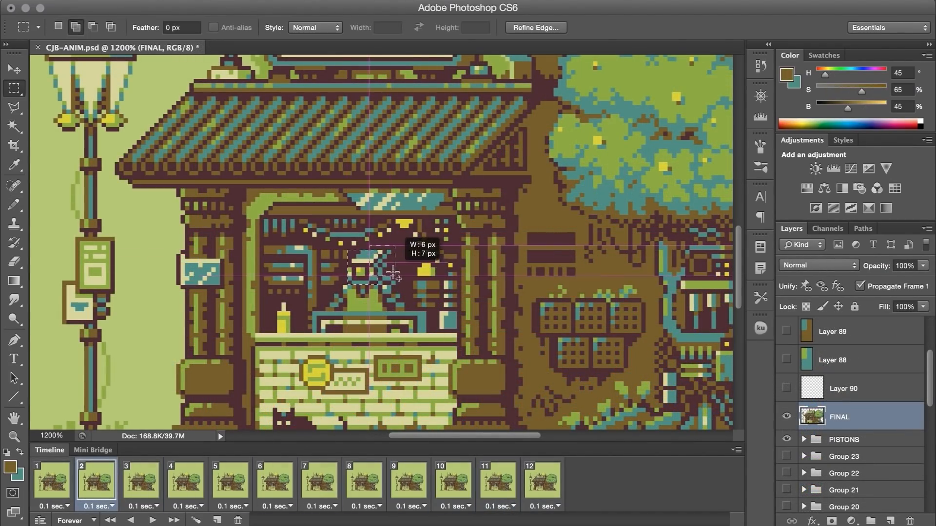
- Flip the copied shopkeeper figure horizontally on Layer 90 and pick the dark maroon for touch-ups
{"action": "left_click", "coordinate": [843, 388]}
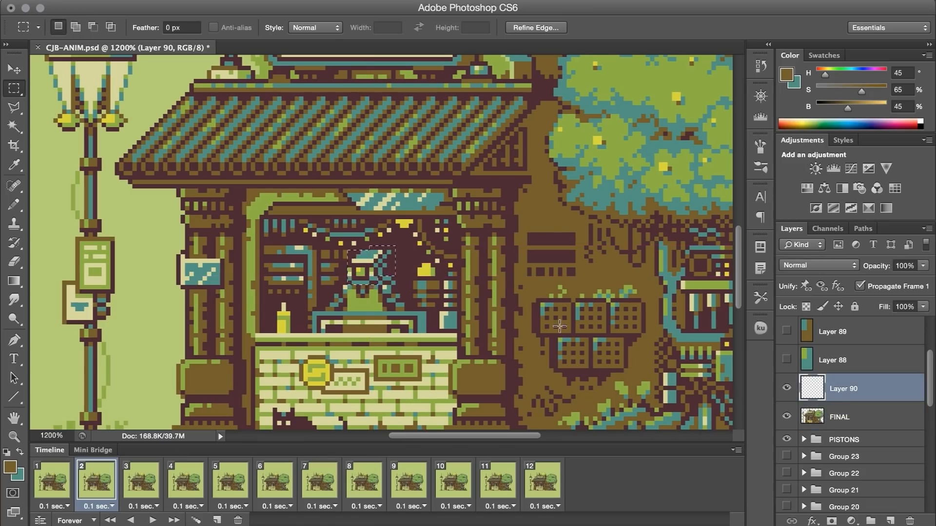
{"action": "right_click", "coordinate": [370, 265]}
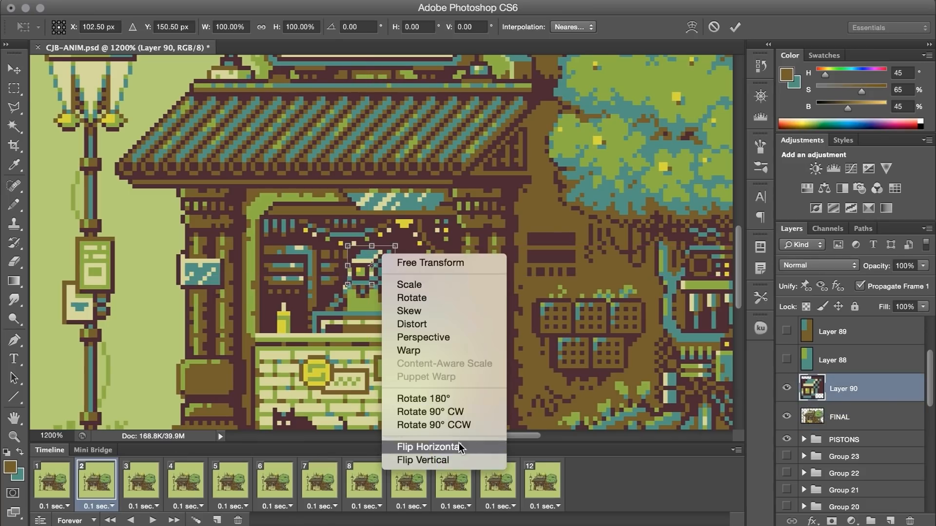
{"action": "left_click", "coordinate": [427, 447]}
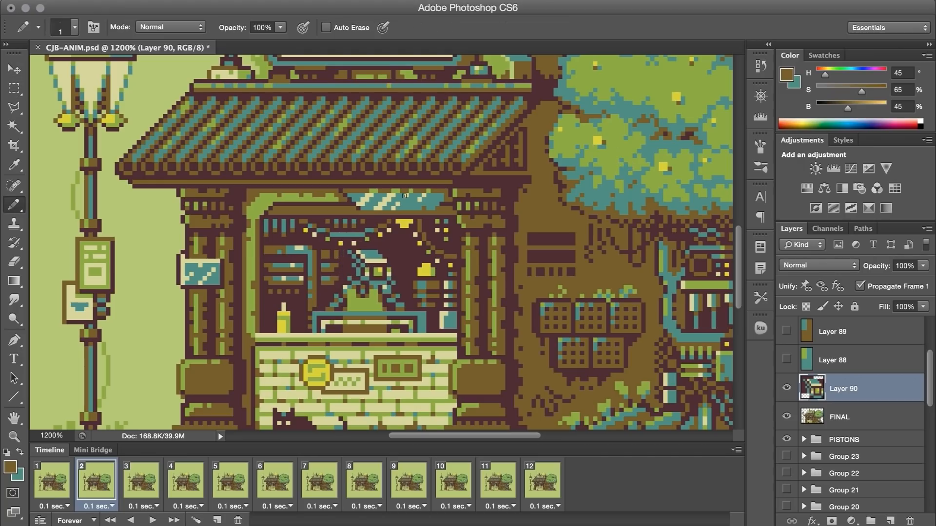
{"action": "left_click", "coordinate": [787, 388]}
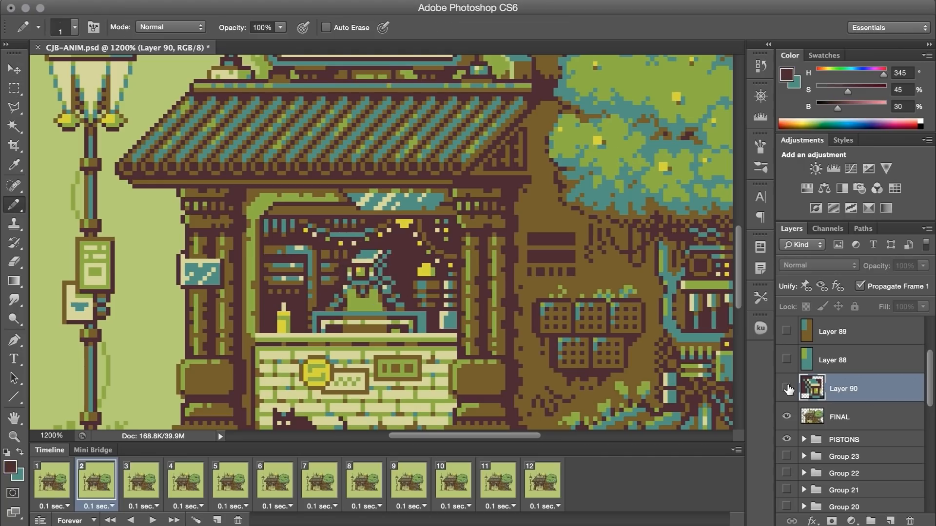